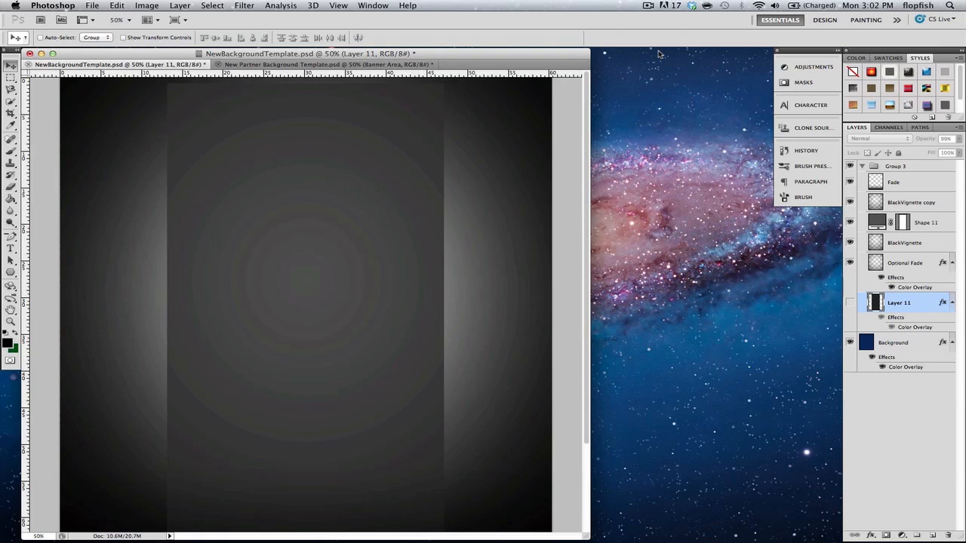
# Flip between the partner and background templates, then select Layer 11 in the Layers panel.
pyautogui.click(866, 6)
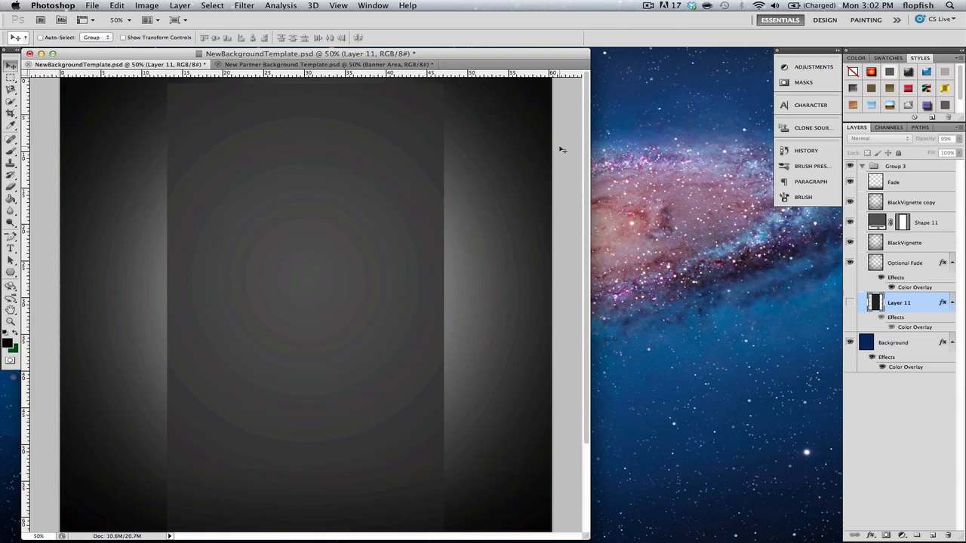
pyautogui.moveTo(507, 143)
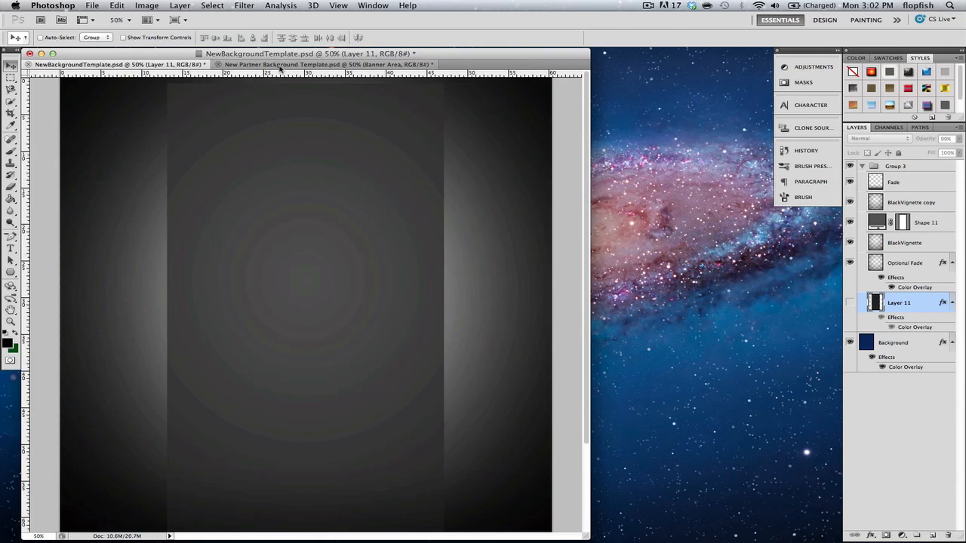
pyautogui.click(324, 63)
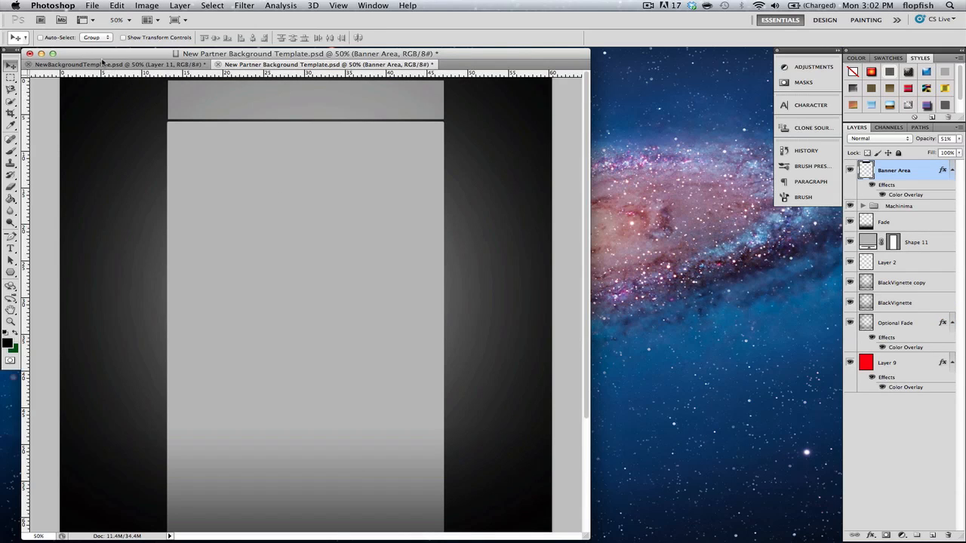
pyautogui.click(112, 64)
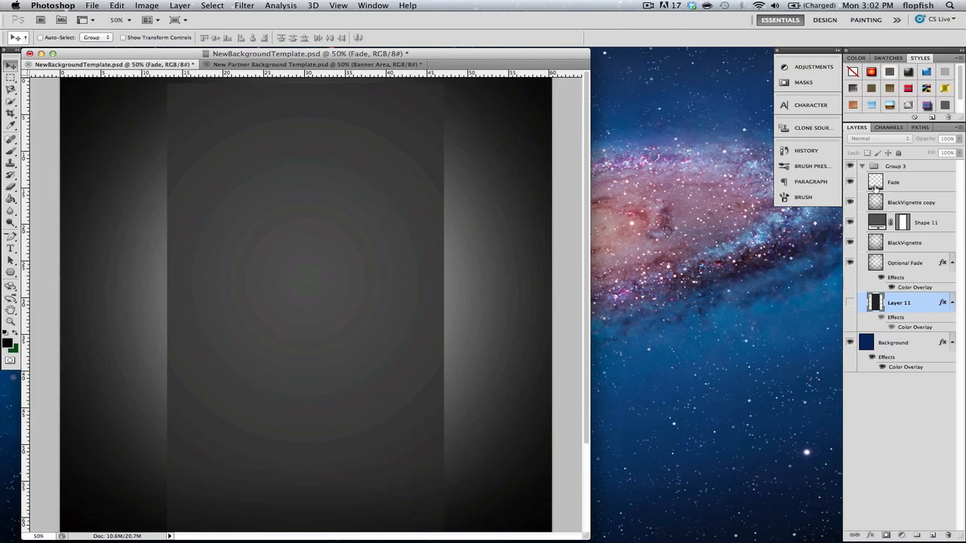
pyautogui.click(894, 181)
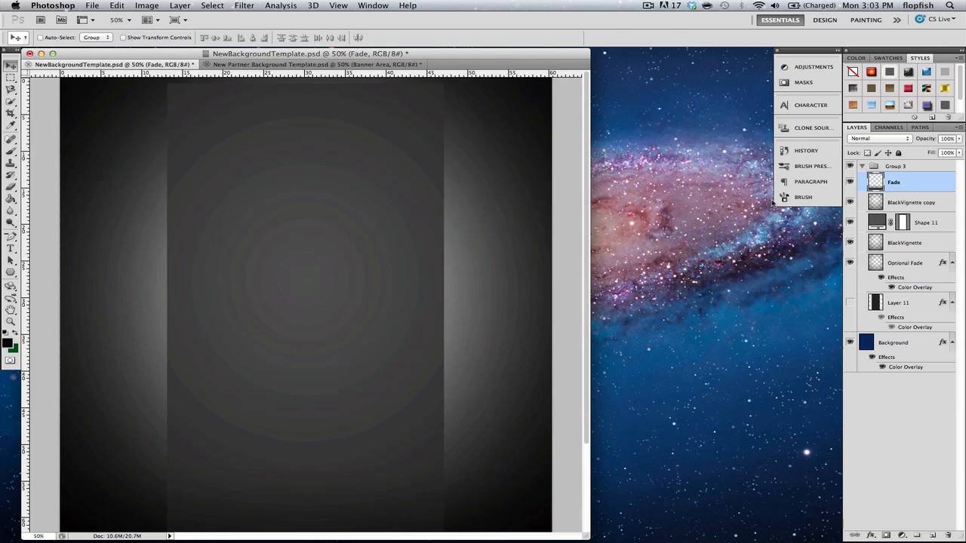
pyautogui.moveTo(653, 302)
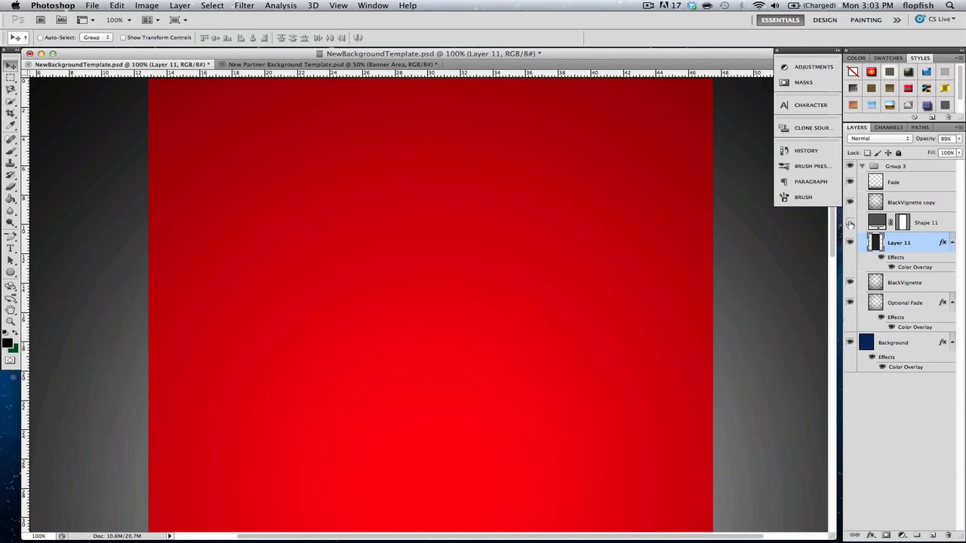
# Revert Layer 11's Color Overlay so the centre panel returns to dark grey.
pyautogui.click(850, 222)
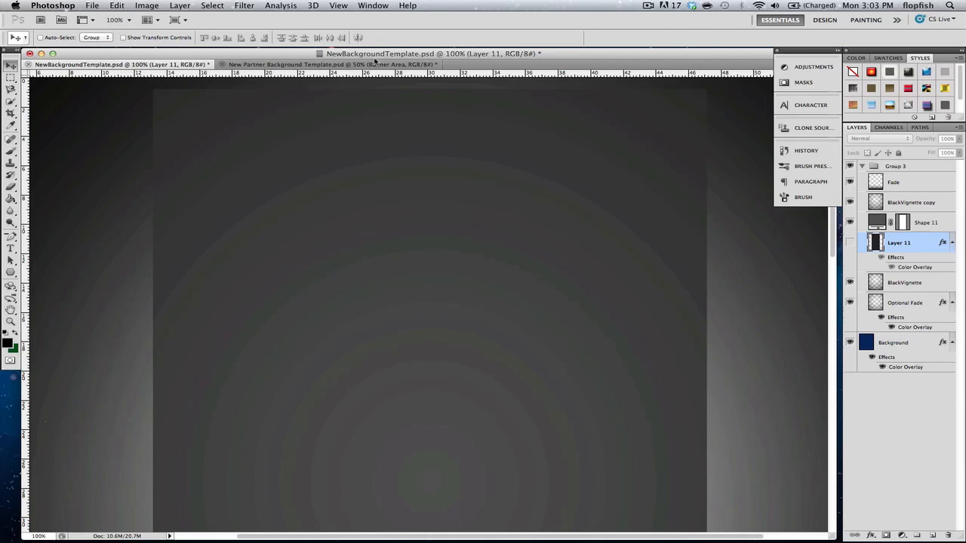
pyautogui.moveTo(535, 133)
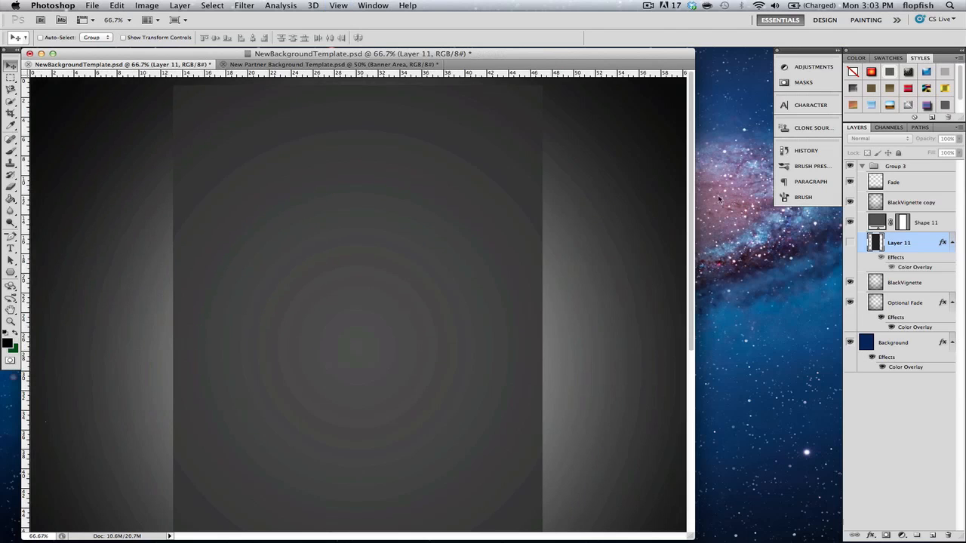
pyautogui.moveTo(714, 193)
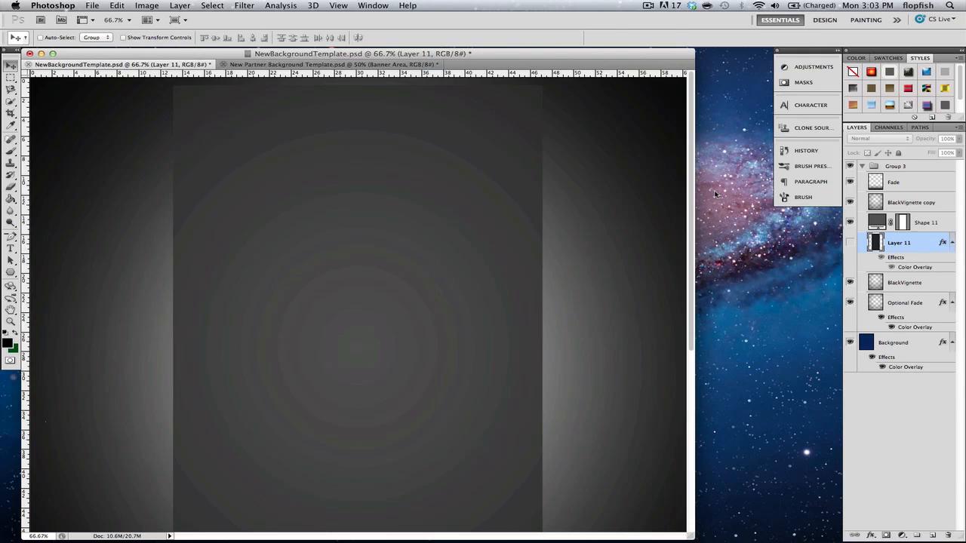
pyautogui.moveTo(673, 195)
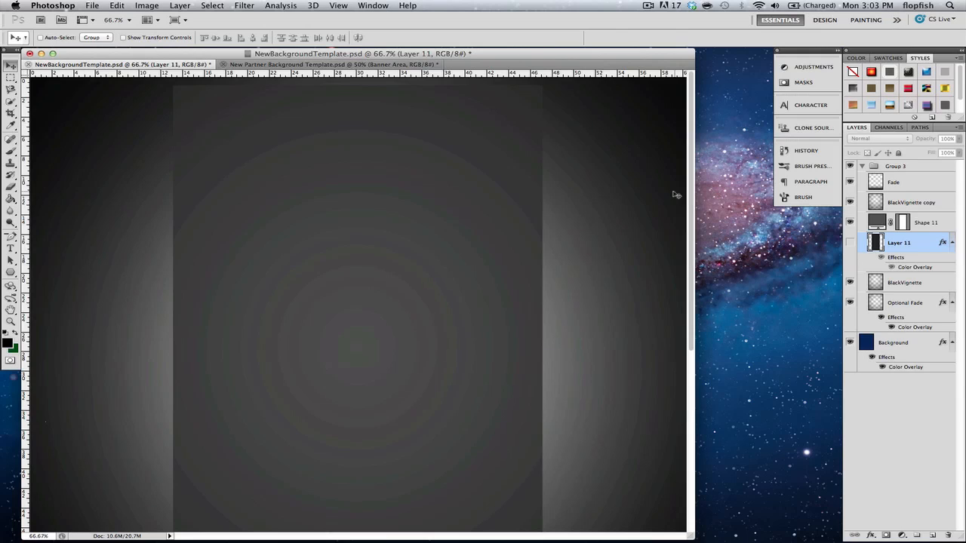
pyautogui.click(93, 6)
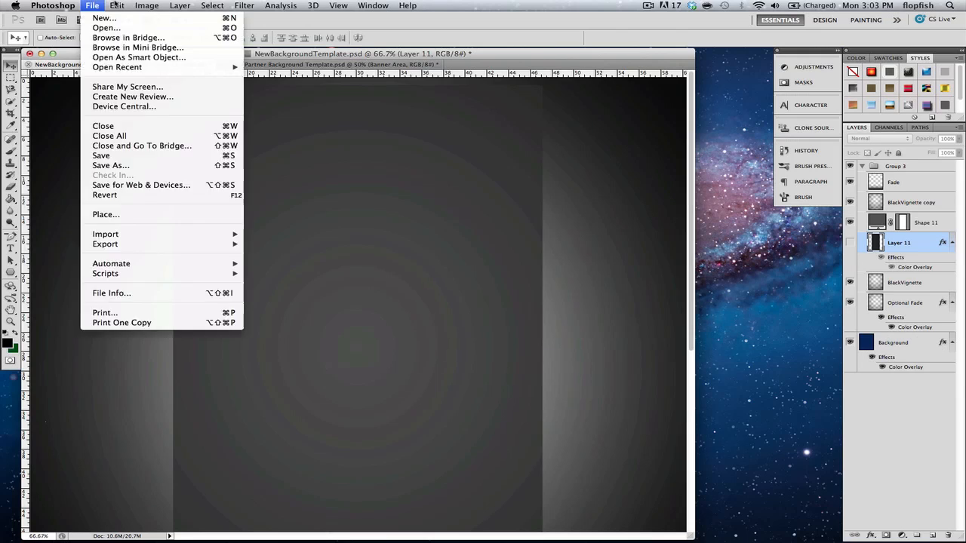
pyautogui.click(147, 6)
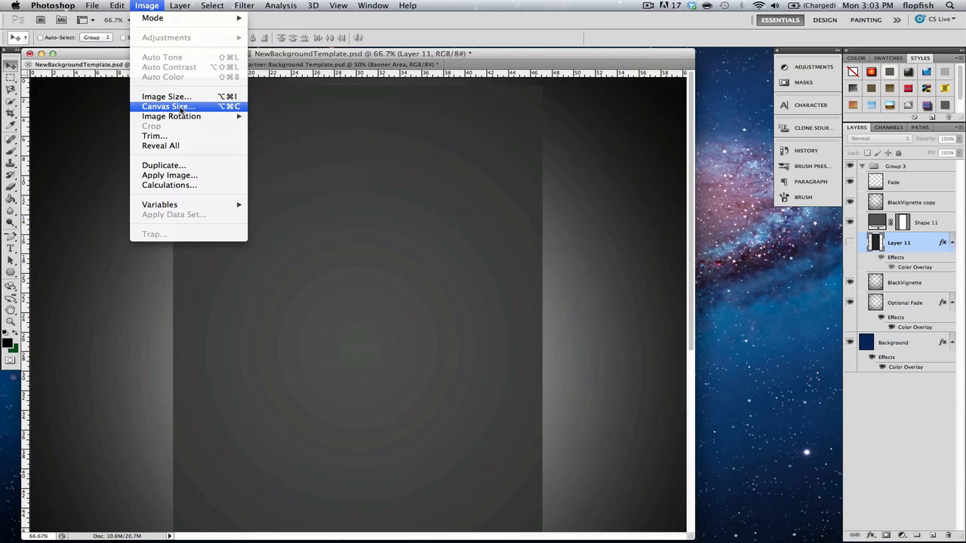
pyautogui.click(168, 105)
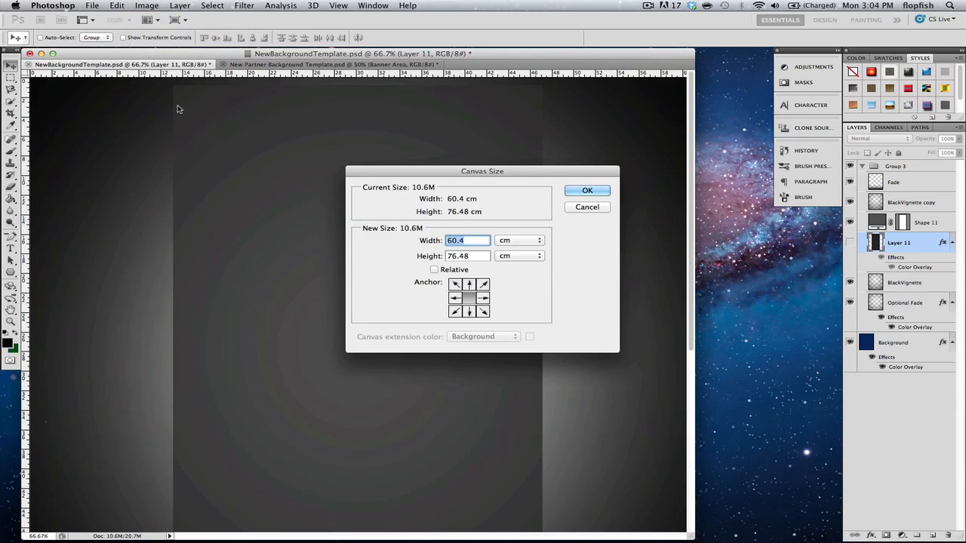
pyautogui.click(519, 240)
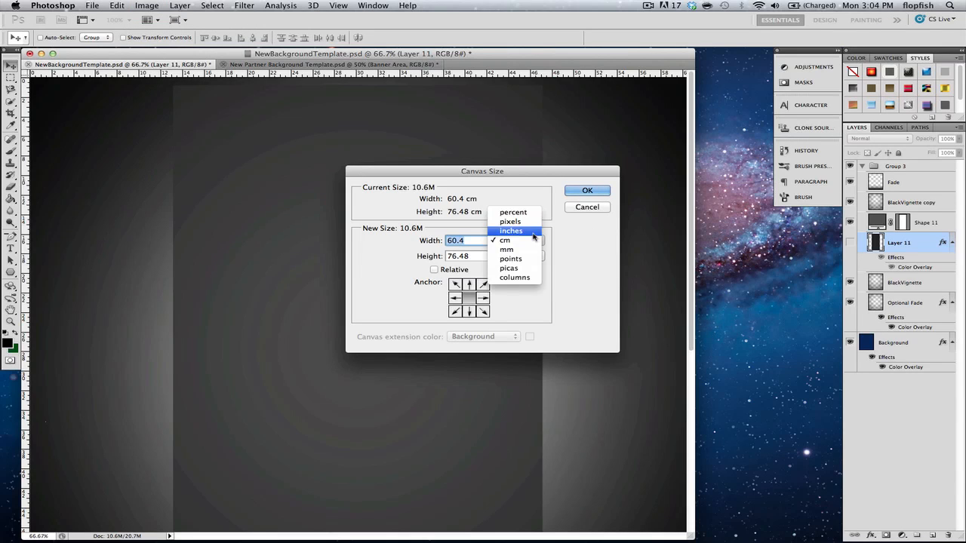
pyautogui.click(510, 231)
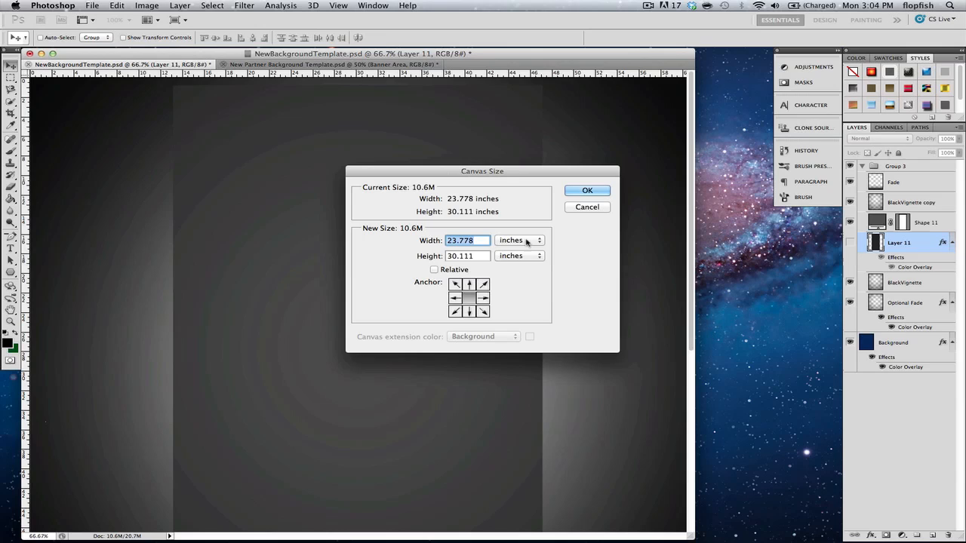
pyautogui.click(539, 240)
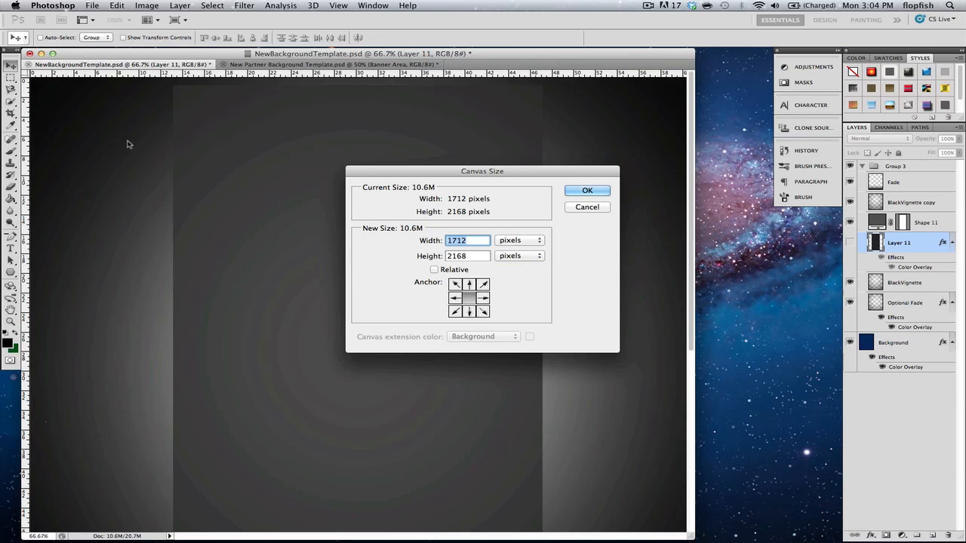
pyautogui.moveTo(139, 157)
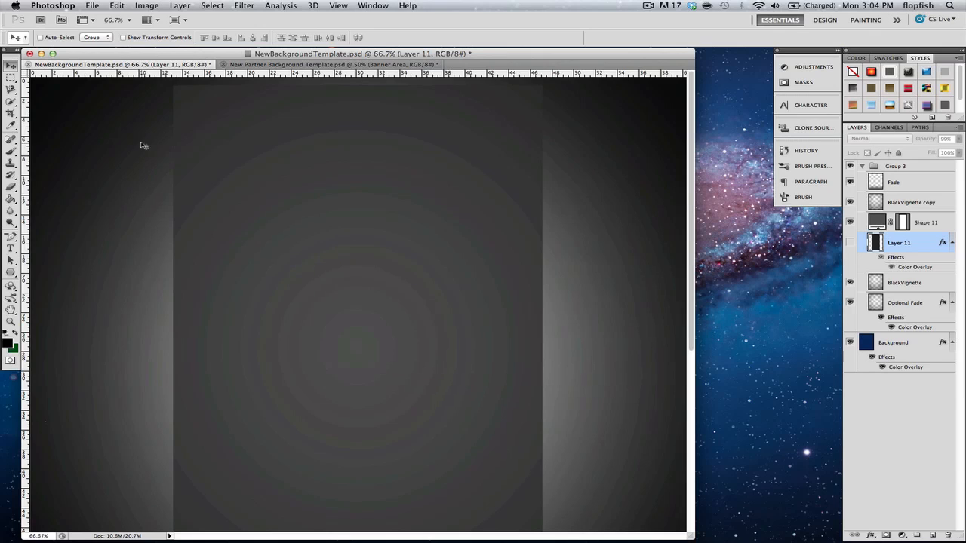
pyautogui.moveTo(61, 126)
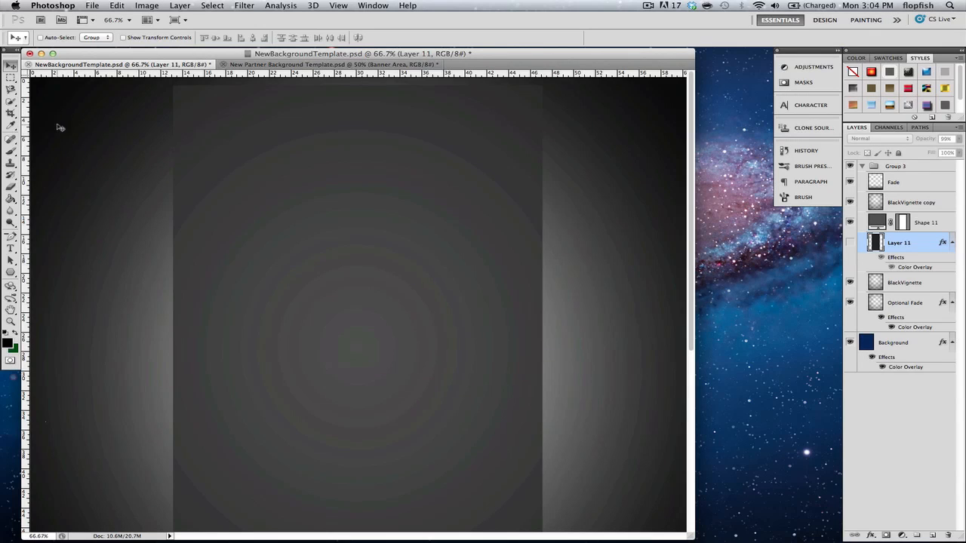
pyautogui.moveTo(90, 130)
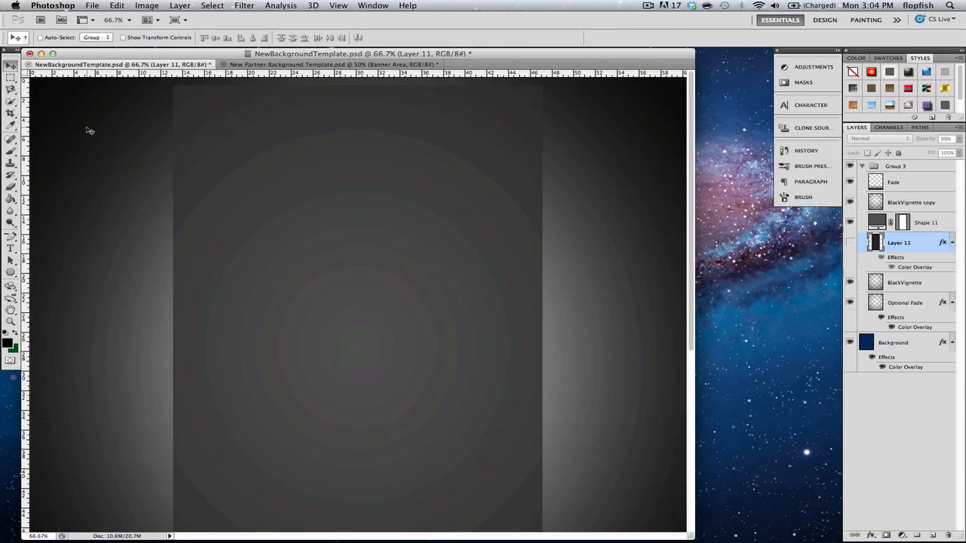
pyautogui.moveTo(104, 135)
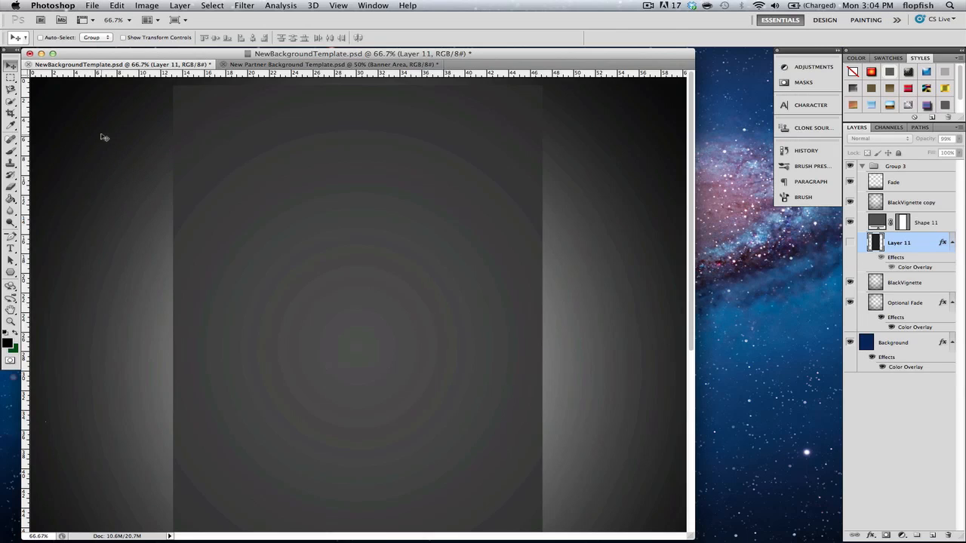
pyautogui.moveTo(547, 153)
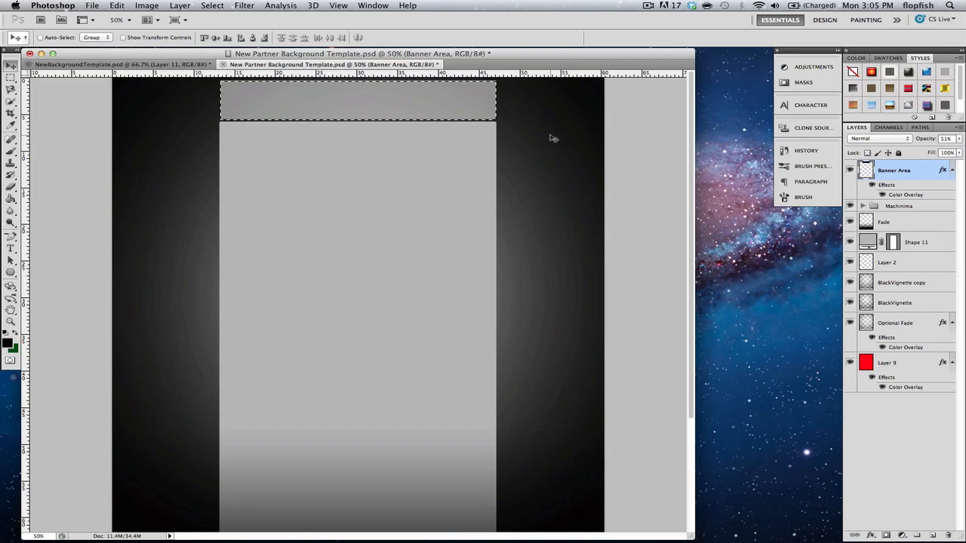
pyautogui.moveTo(905, 227)
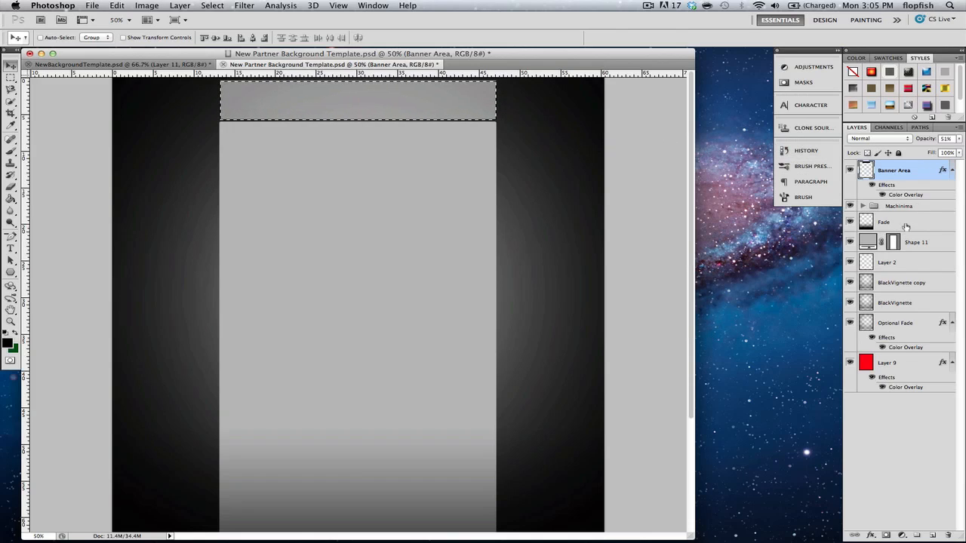
# Collapse the layer groups and expand Group 1 copy to reveal Layer 10.
pyautogui.click(887, 362)
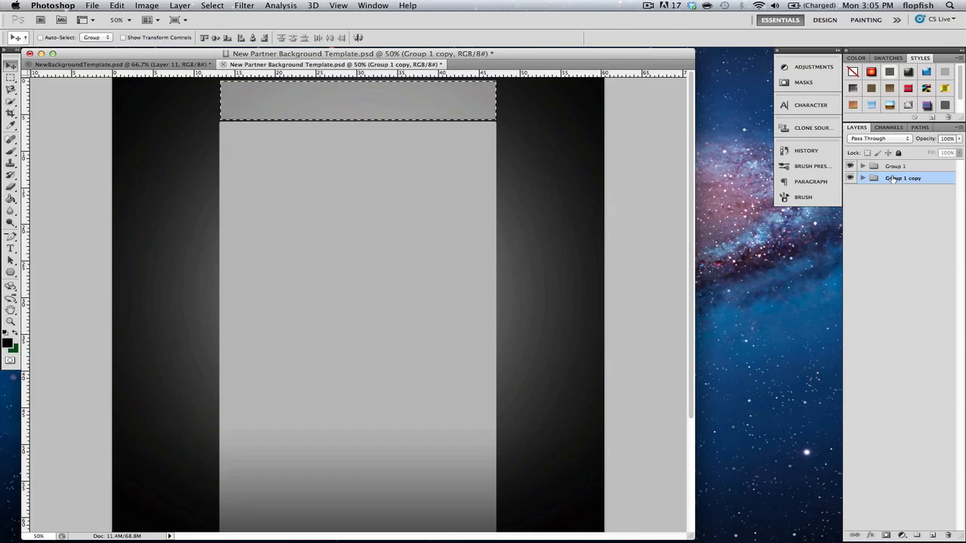
pyautogui.click(863, 178)
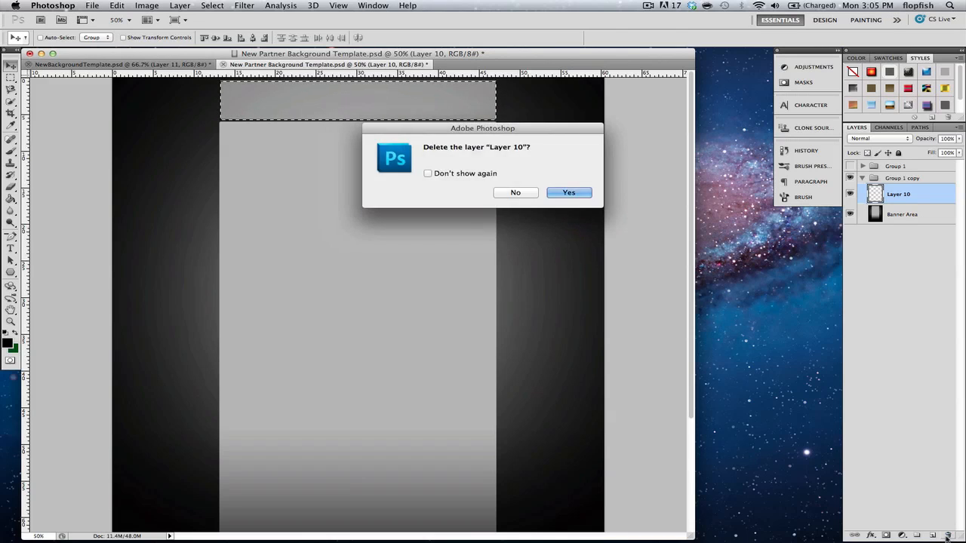
pyautogui.click(567, 192)
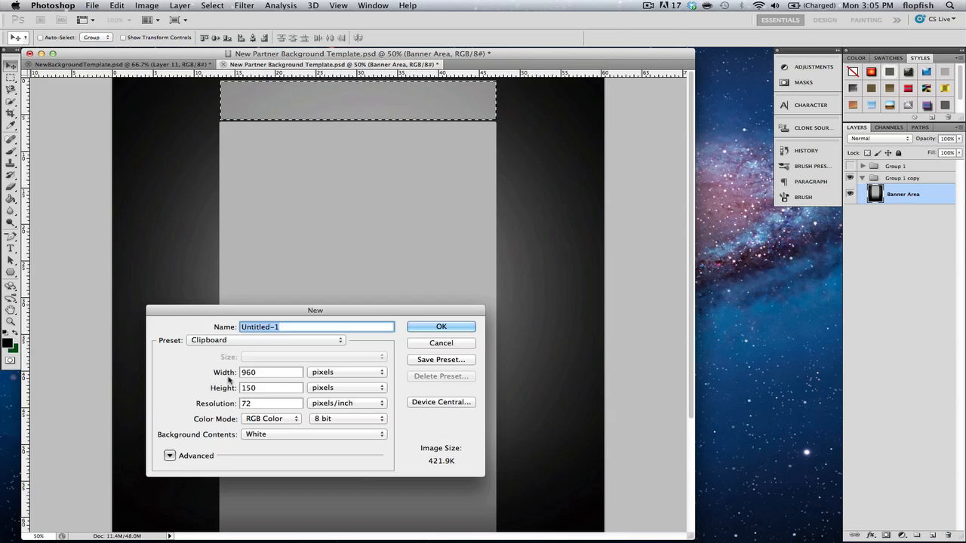
pyautogui.click(441, 326)
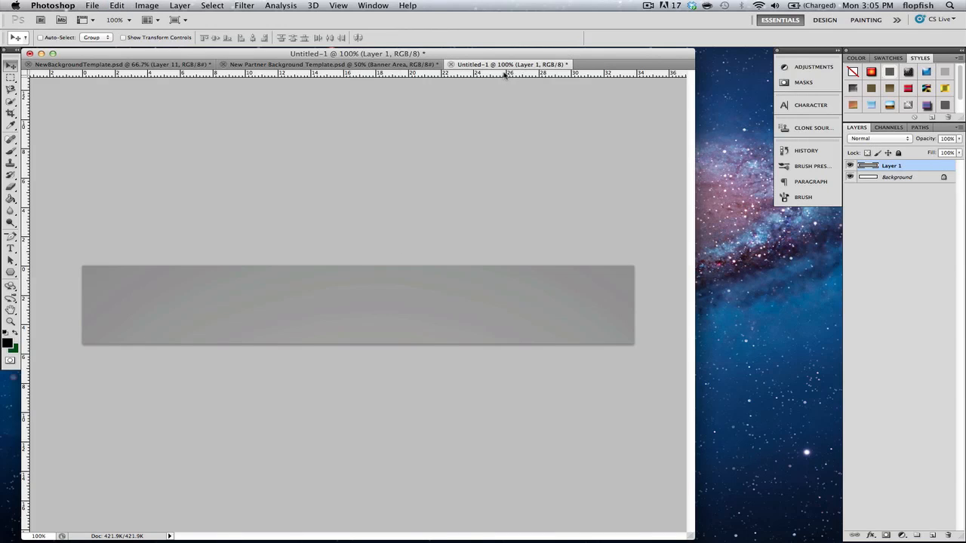
pyautogui.click(90, 6)
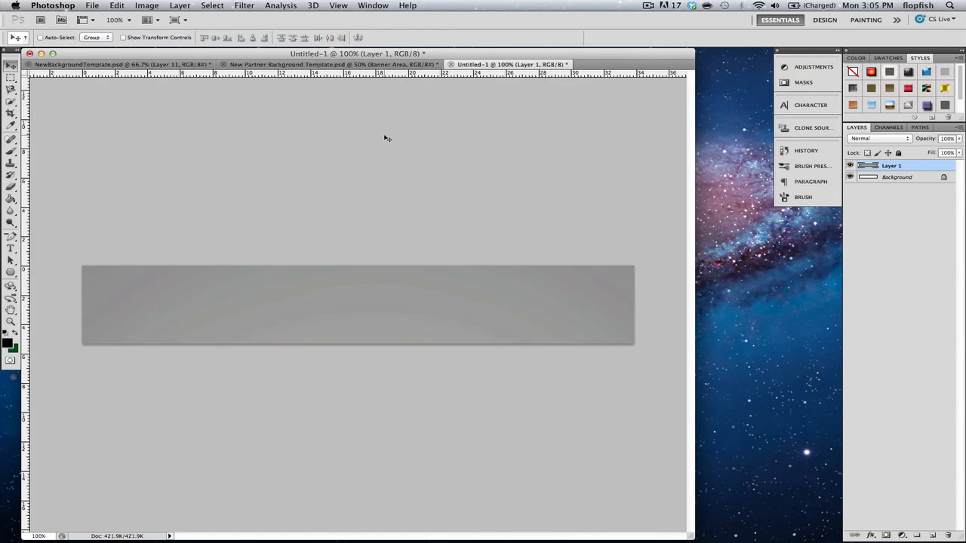
pyautogui.moveTo(604, 236)
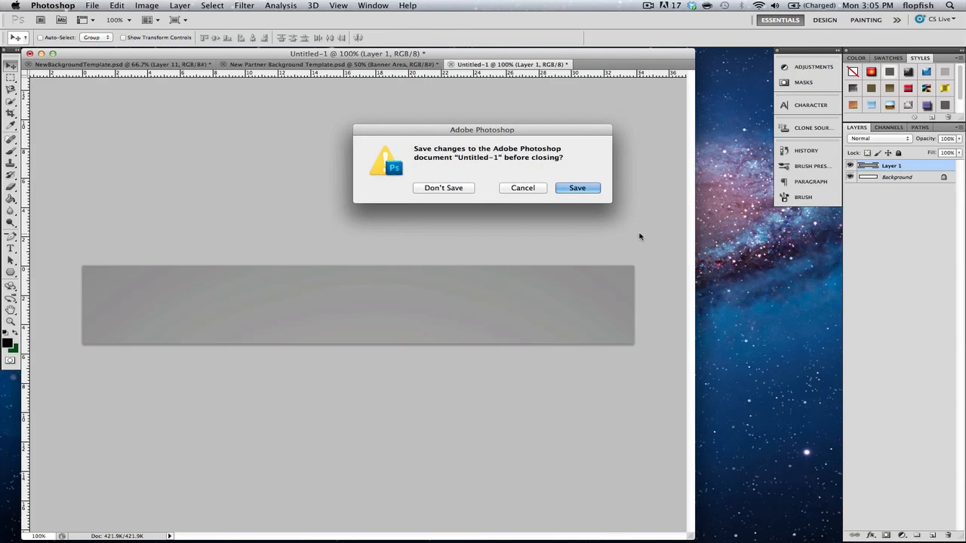
pyautogui.click(444, 187)
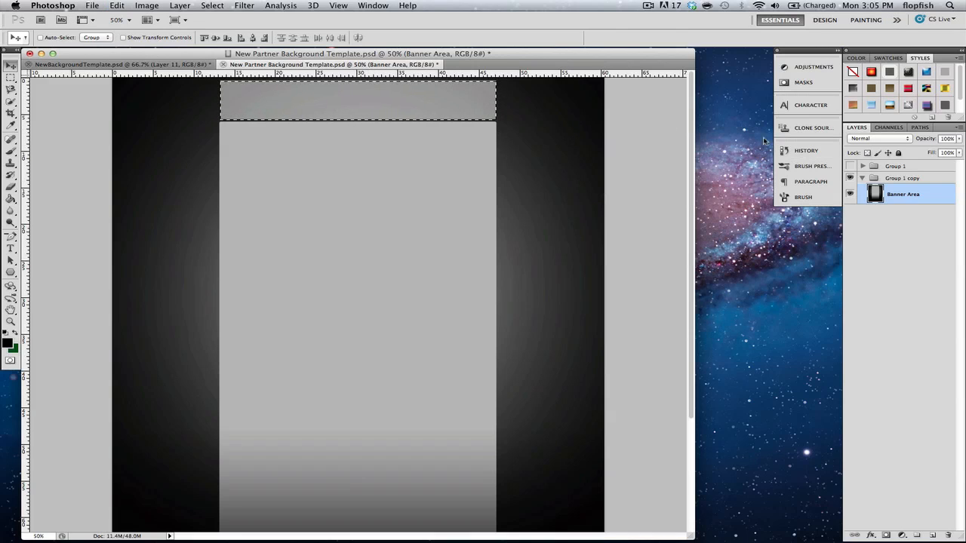
pyautogui.moveTo(724, 130)
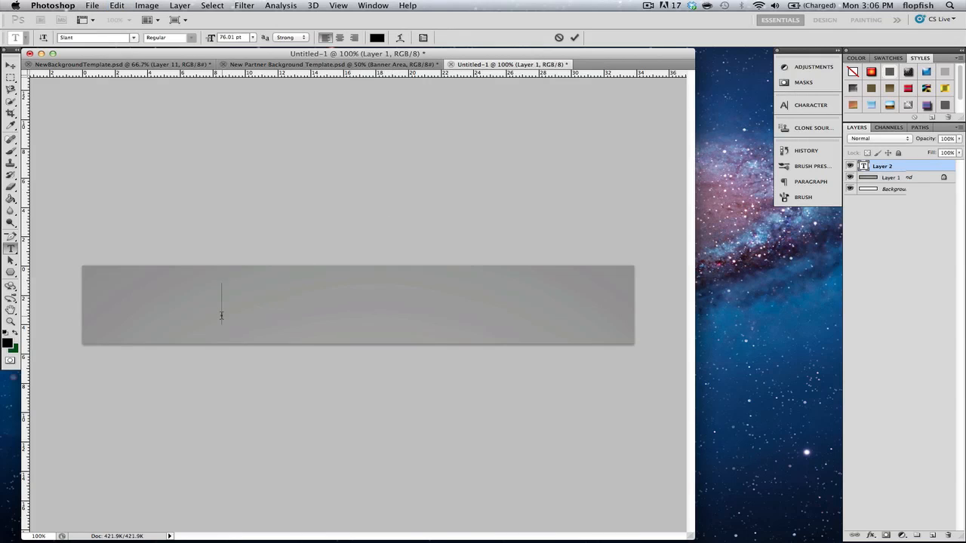
# Write 'I LIKE WAFFLES' on the gray banner and commit it as a type layer.
pyautogui.write('I LIKE')
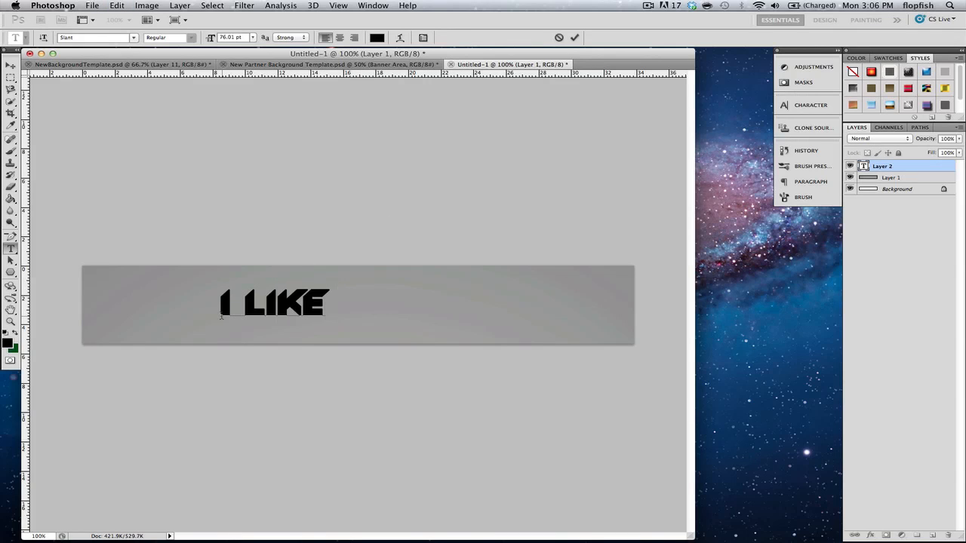
pyautogui.write('WAFFLES')
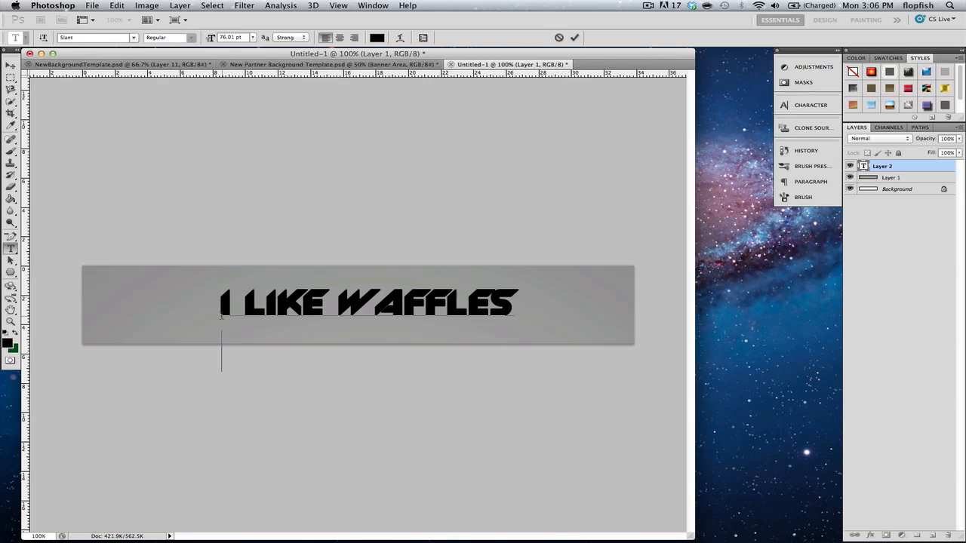
pyautogui.click(10, 69)
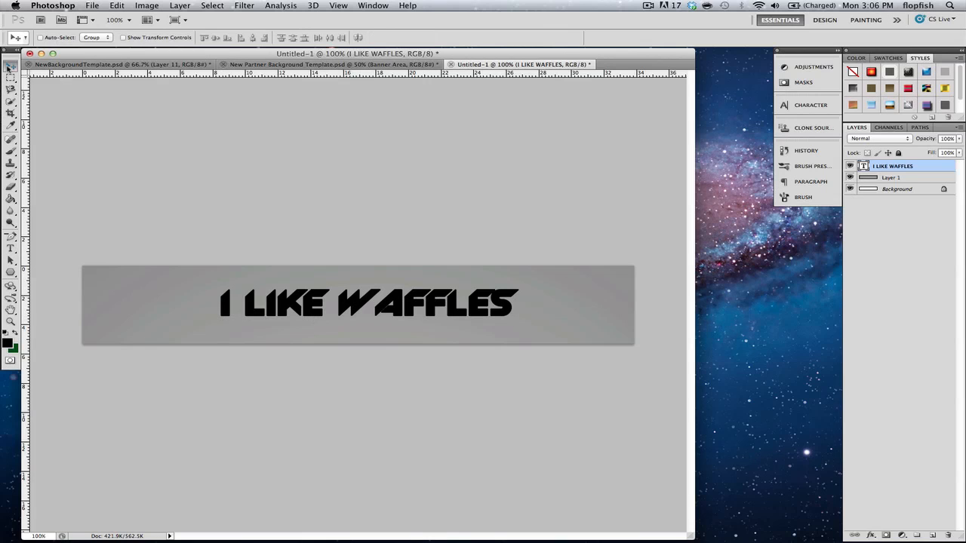
pyautogui.click(92, 6)
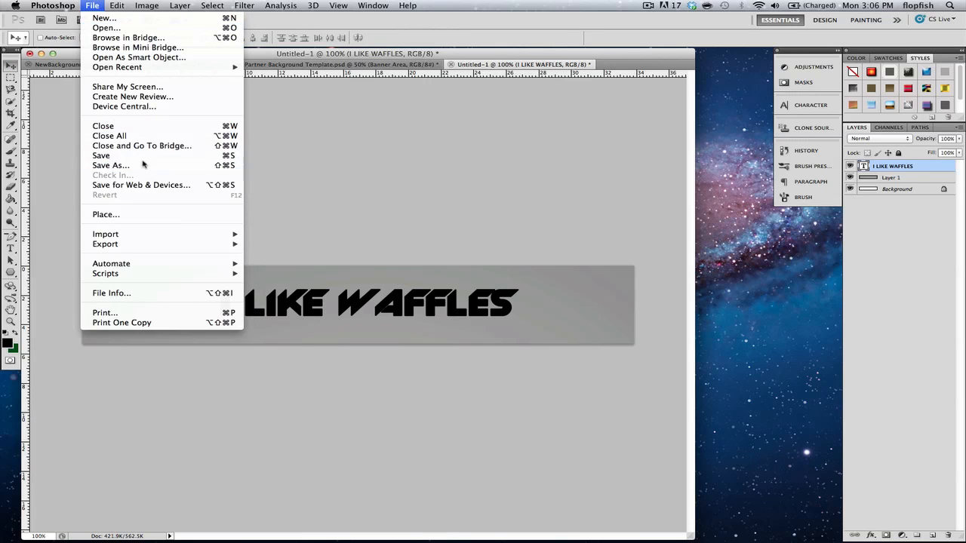
# Save the banner as JPEG Untitled-1.jpg with default quality, then head to image-maps.com.
pyautogui.click(110, 165)
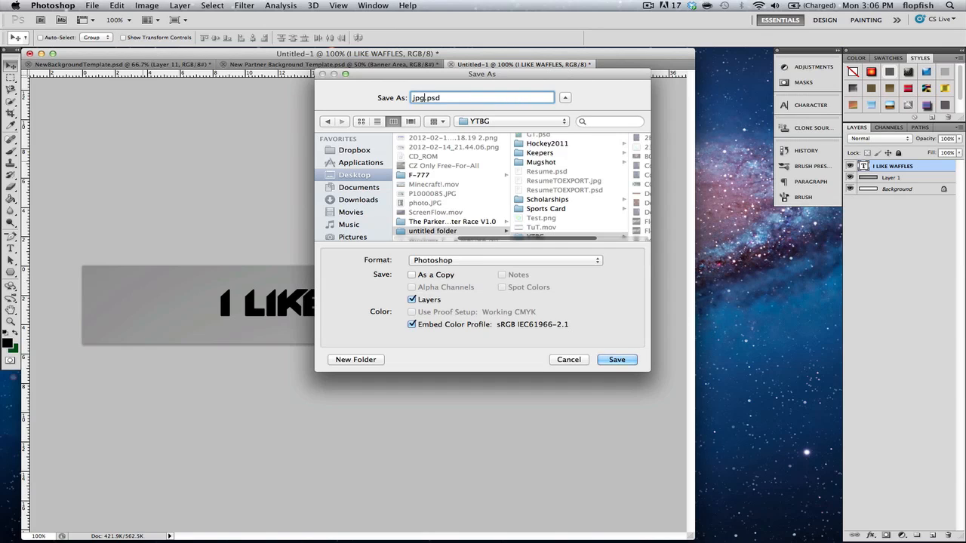
pyautogui.click(615, 359)
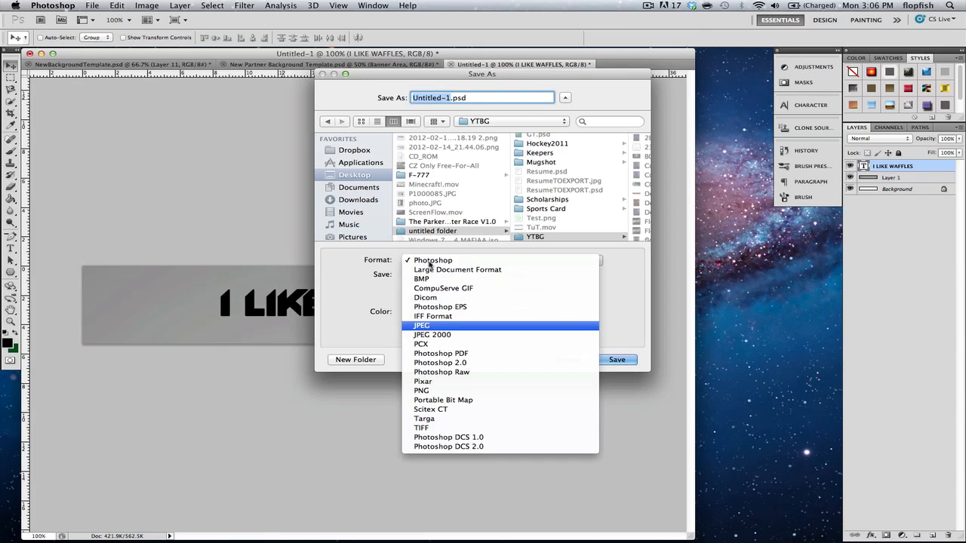
pyautogui.click(421, 326)
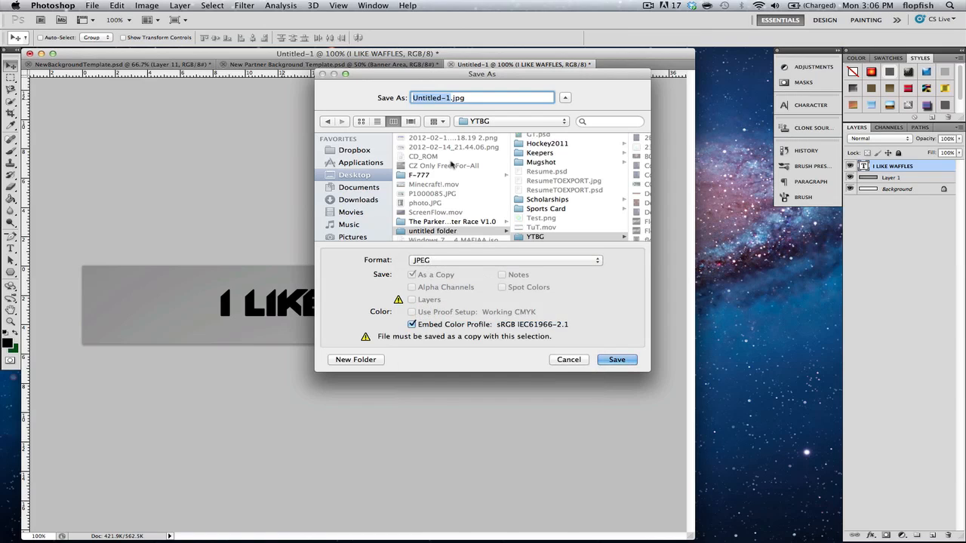
pyautogui.click(615, 359)
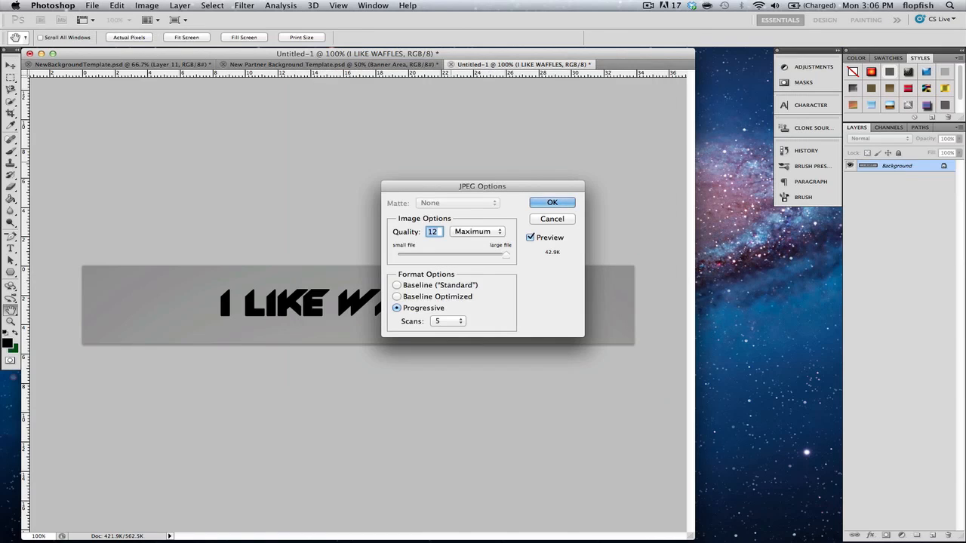
pyautogui.click(553, 202)
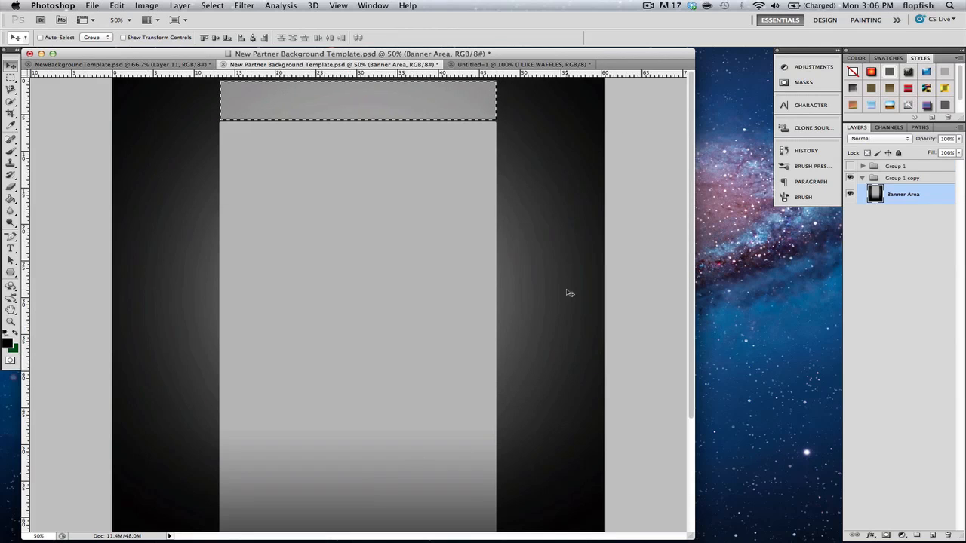
pyautogui.click(184, 522)
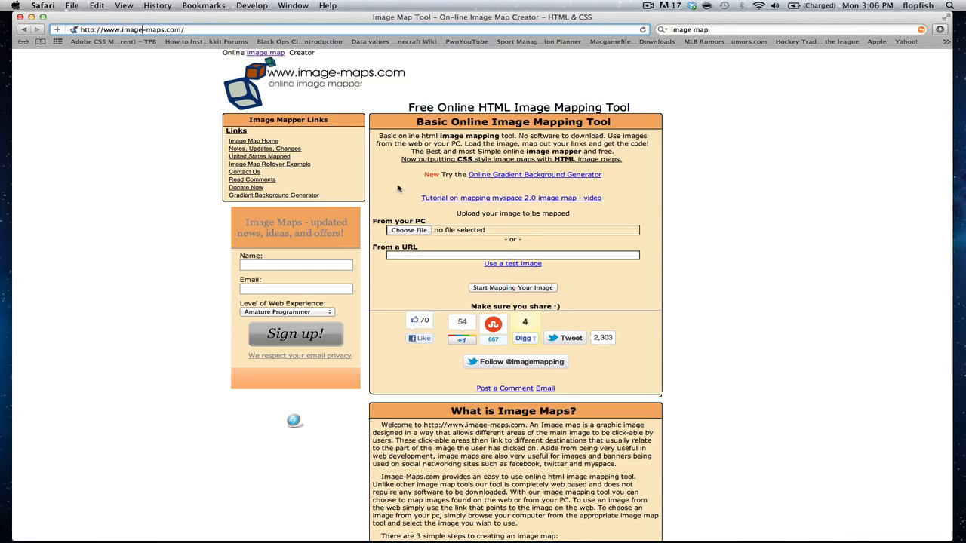
# Upload Untitled-1.jpg to Image-Maps.com and start mapping the image.
pyautogui.click(408, 230)
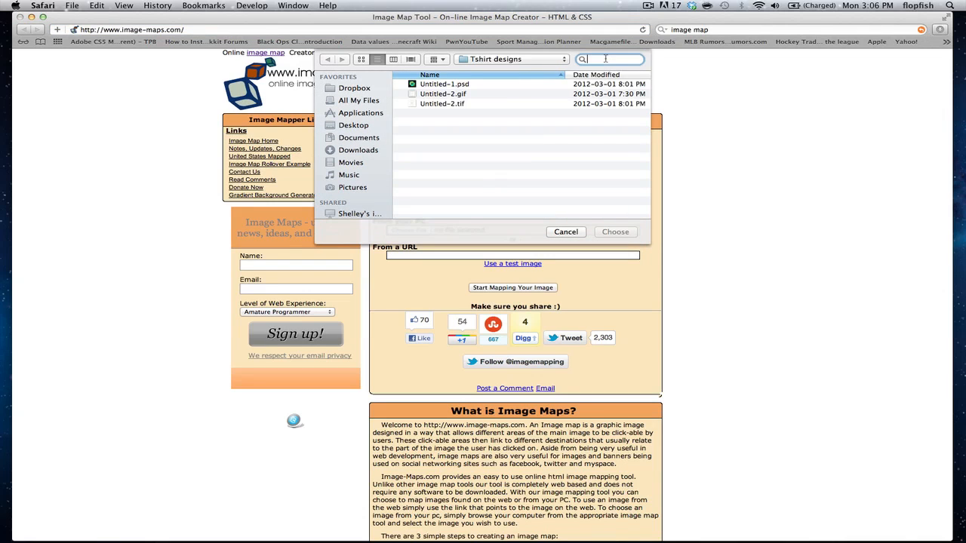
pyautogui.write('untitle')
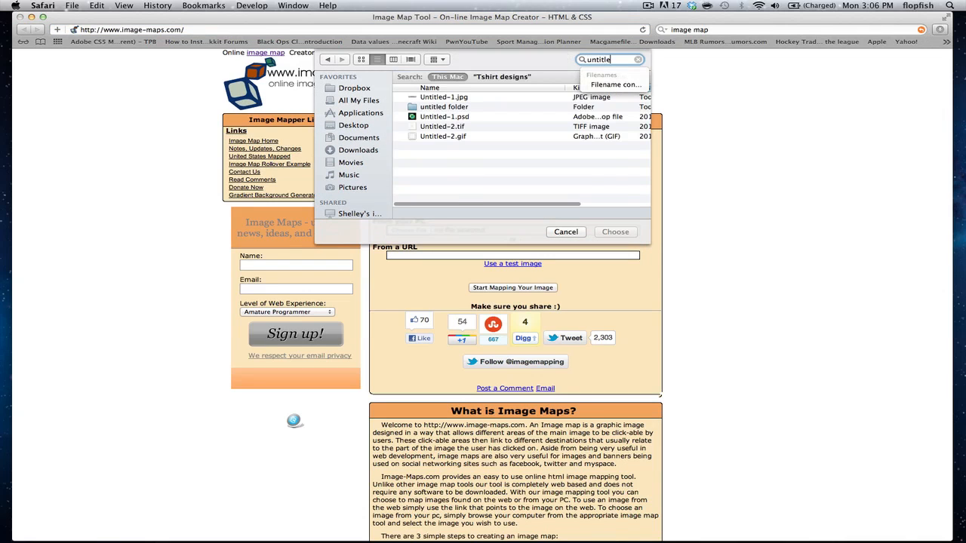
pyautogui.click(616, 232)
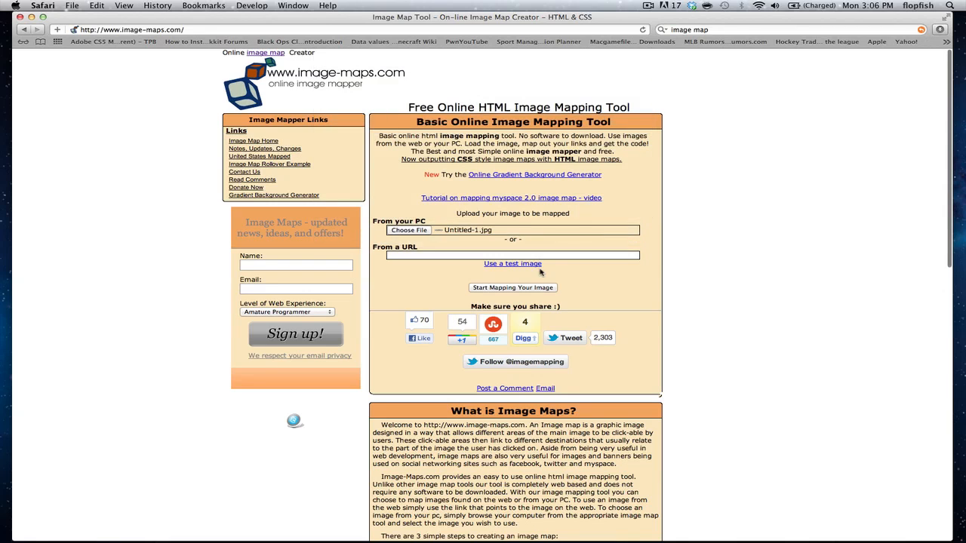
pyautogui.click(513, 287)
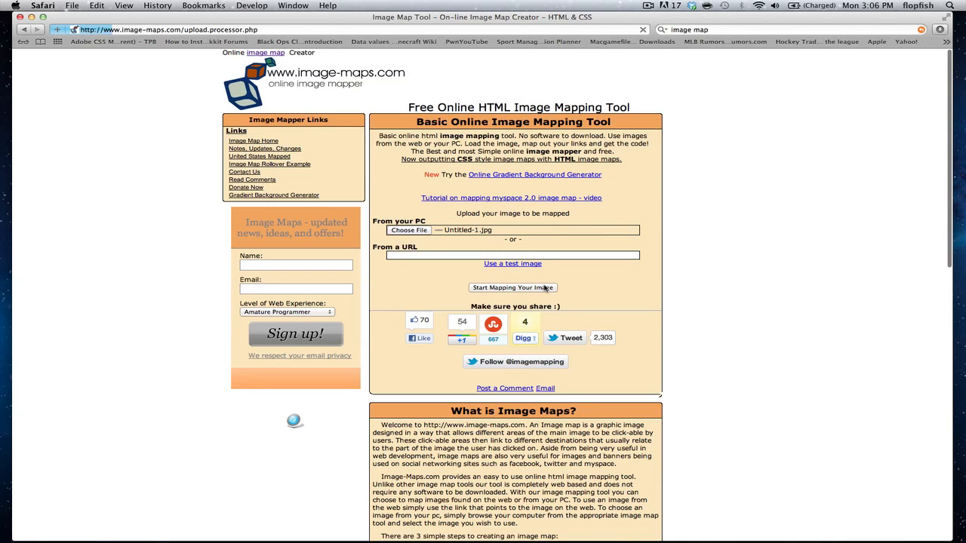
pyautogui.click(513, 287)
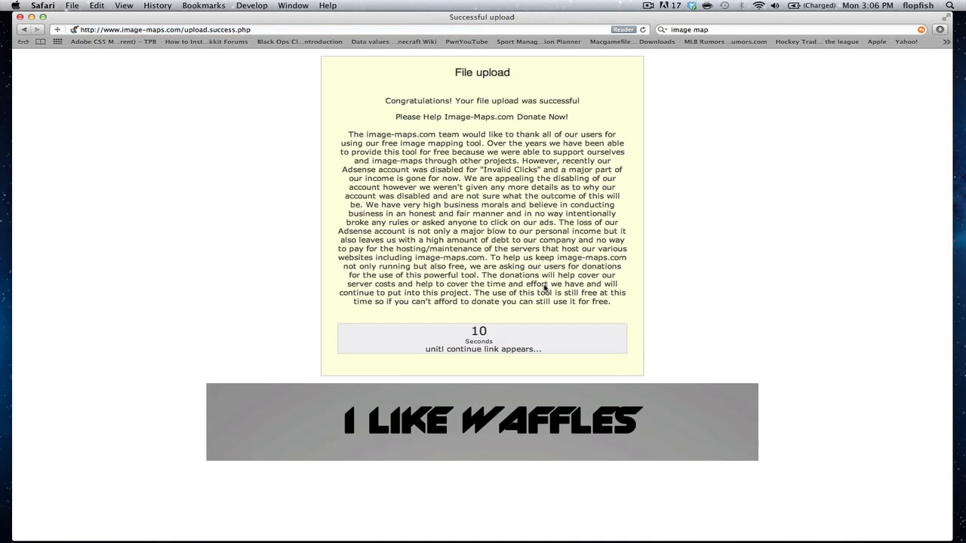
pyautogui.moveTo(727, 302)
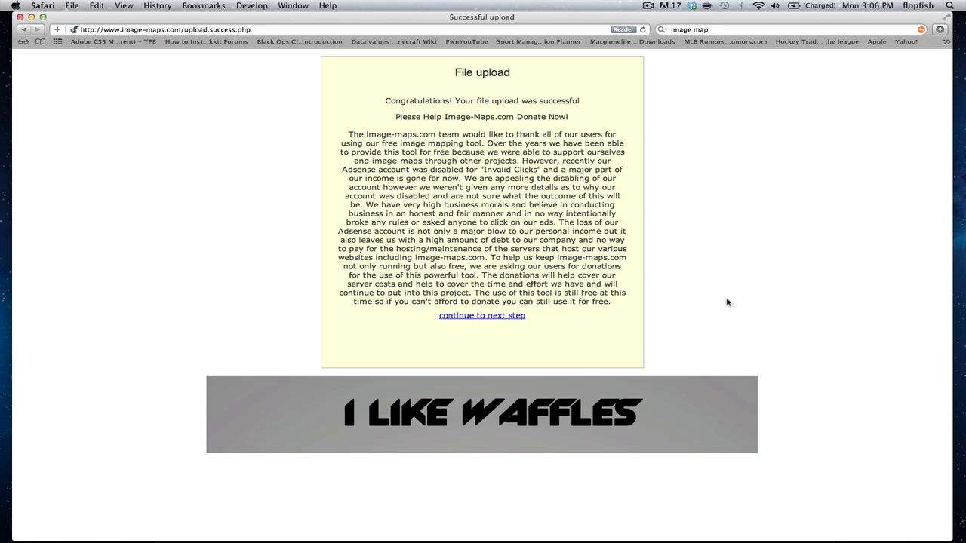
# Continue past the countdown to the mapping editor with the banner loaded.
pyautogui.click(482, 315)
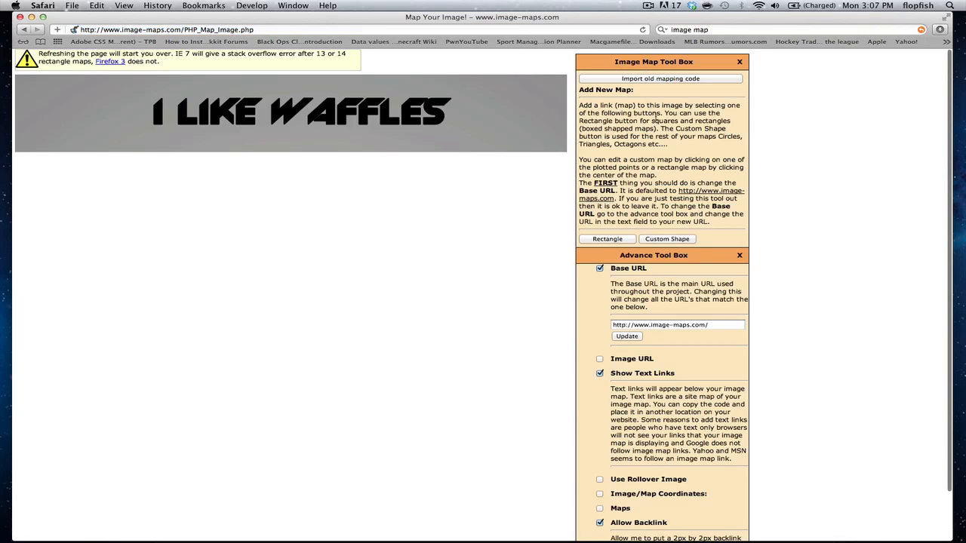
# Add a rectangle link area over the banner pointing to the YouTube channel URL and save it.
pyautogui.click(606, 239)
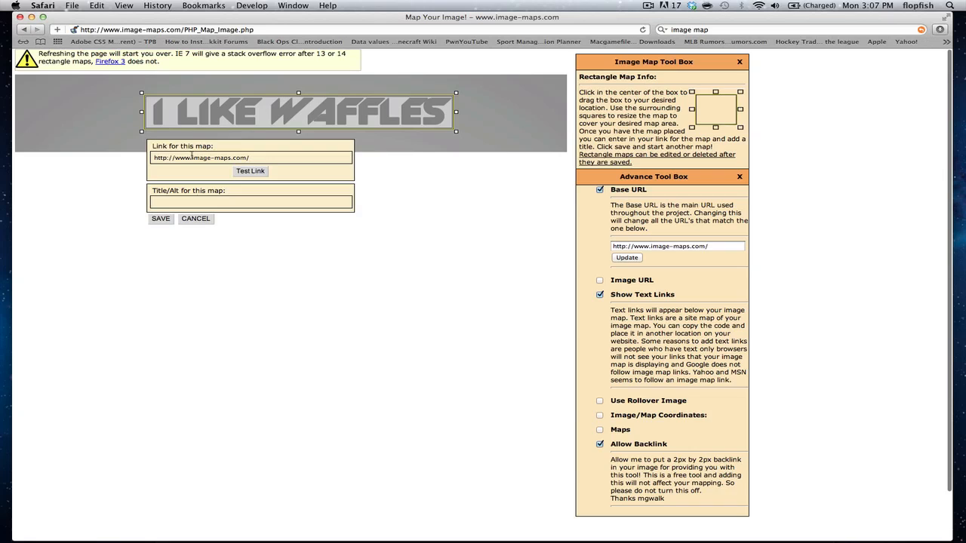
pyautogui.write('http://www.youtub')
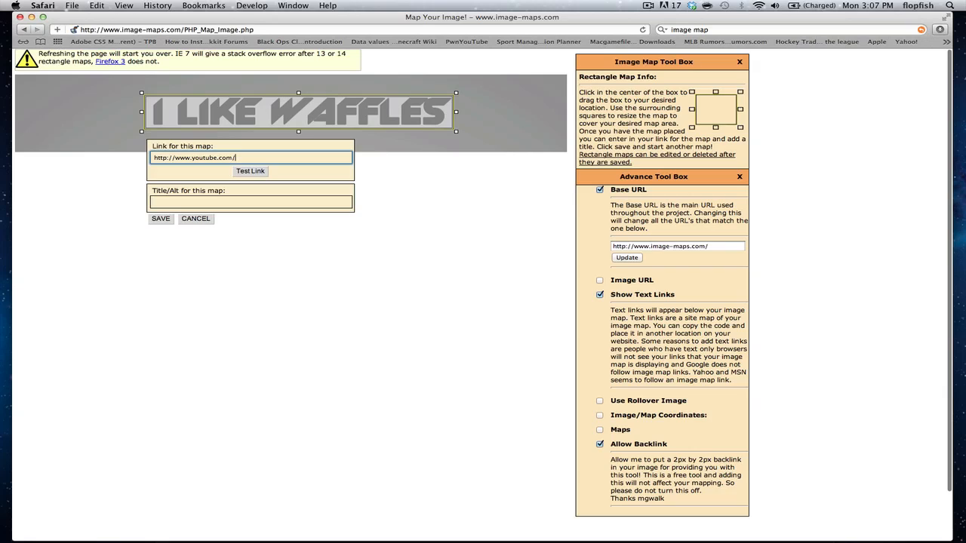
pyautogui.write('L')
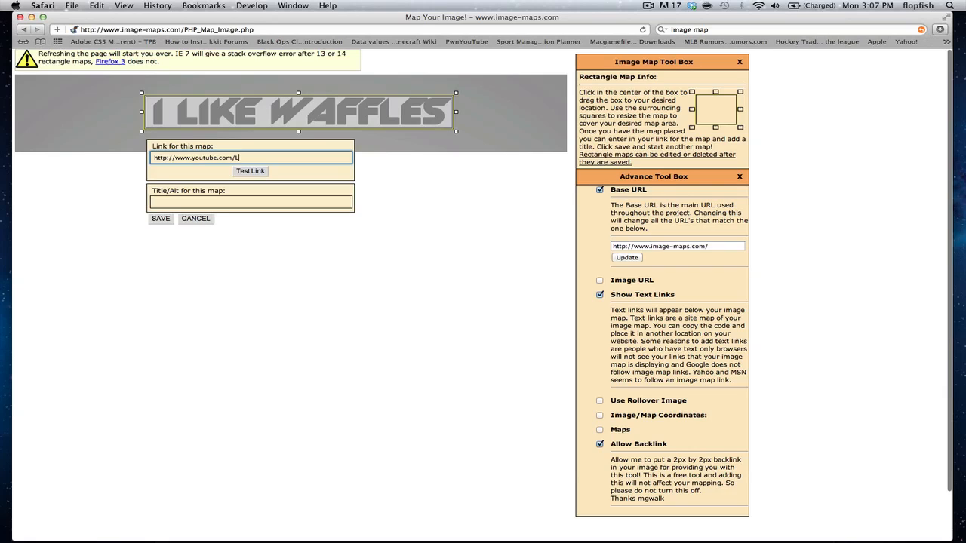
pyautogui.write('tGeneralLau')
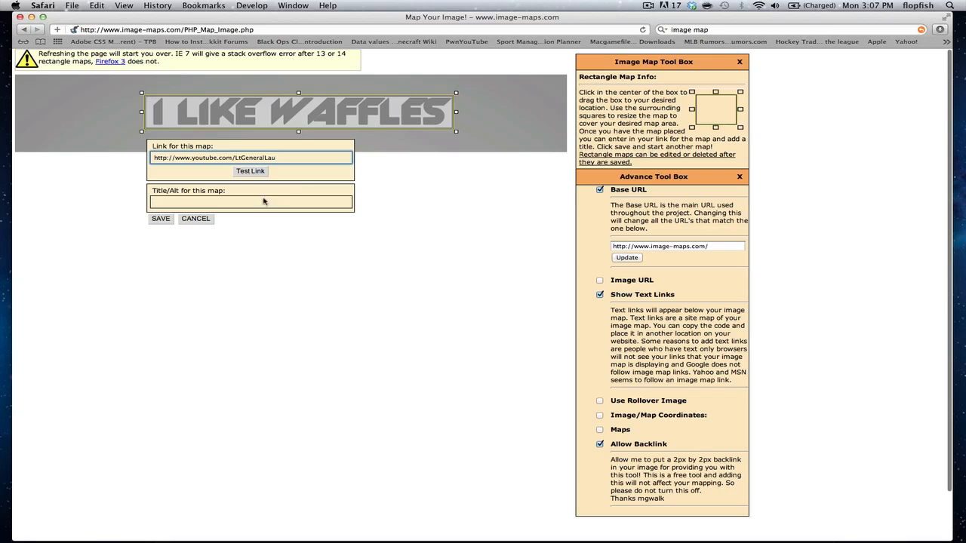
pyautogui.click(160, 218)
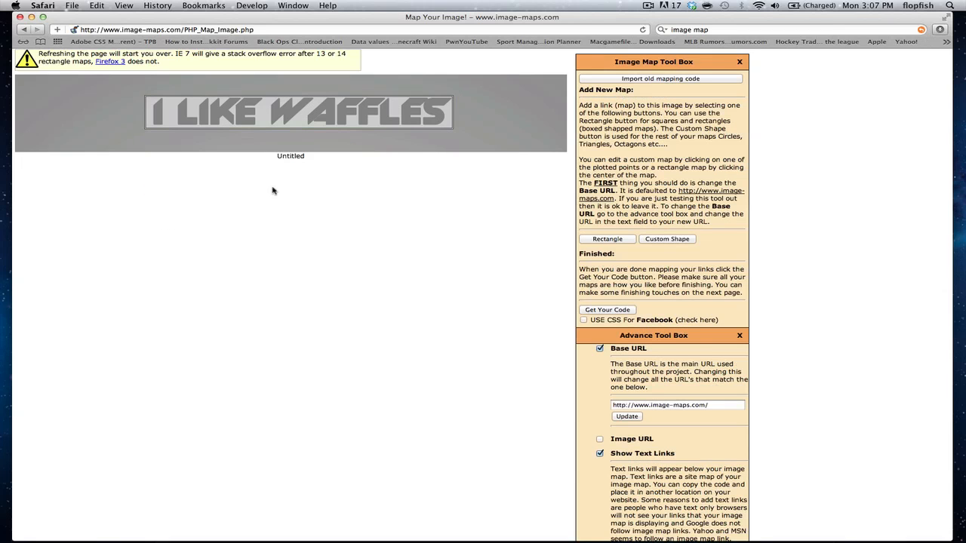
pyautogui.moveTo(691, 94)
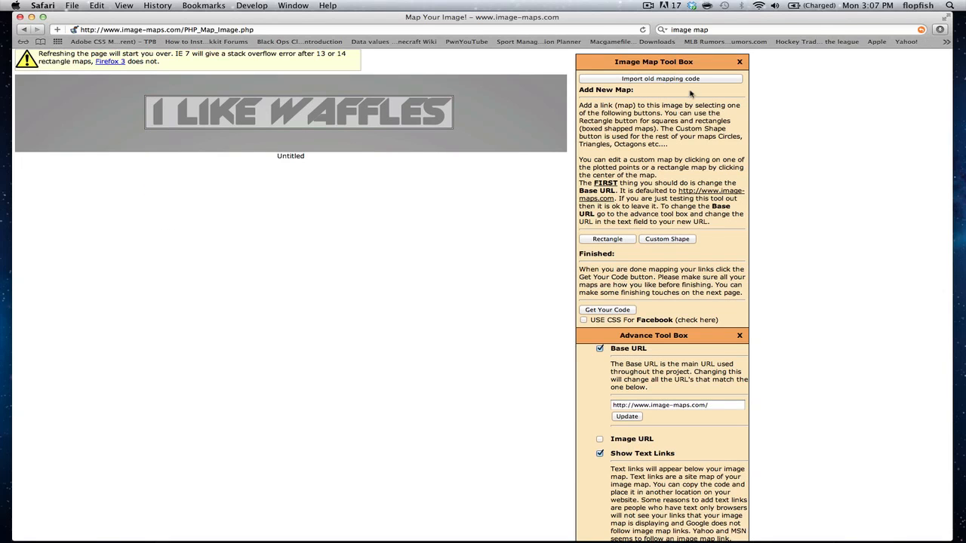
# Generate the HTML code for the image map via Get Your Code.
pyautogui.click(607, 309)
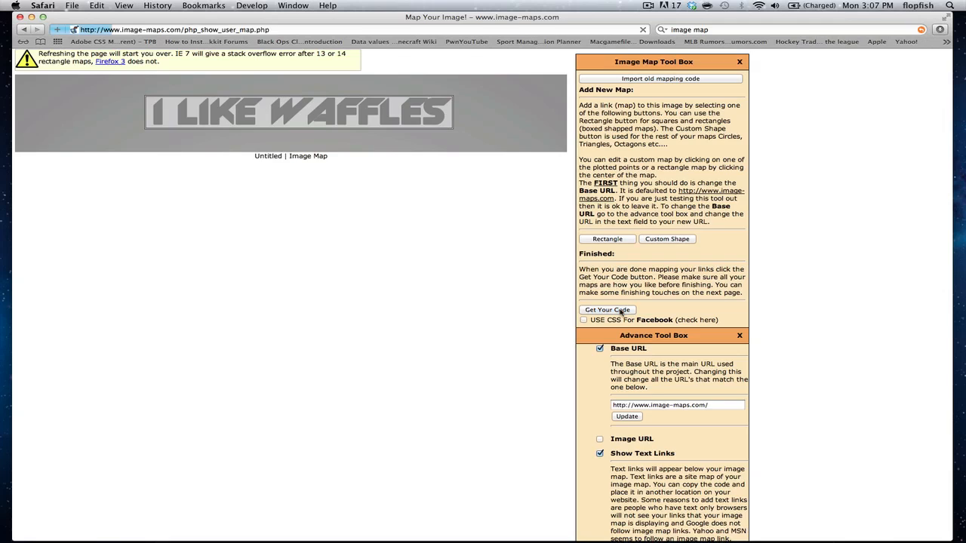
pyautogui.click(607, 310)
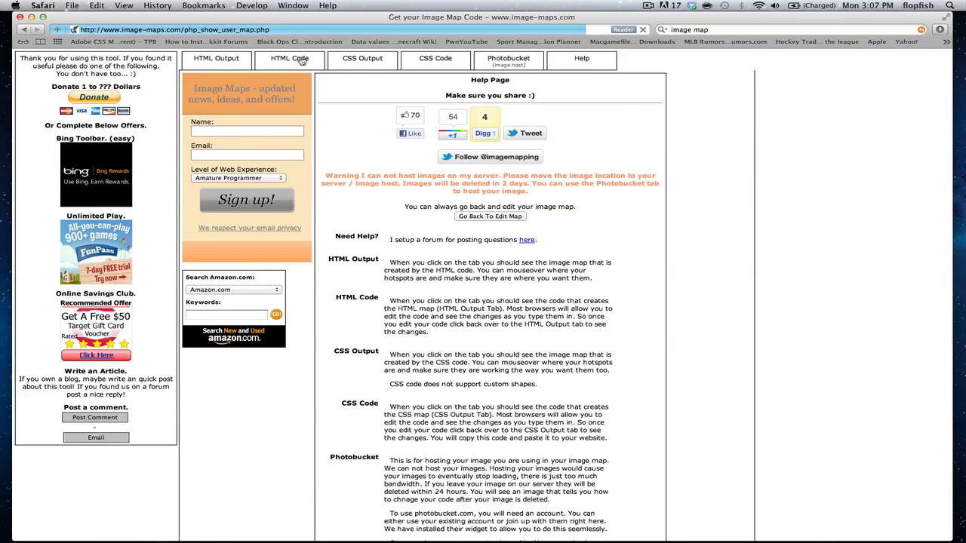
# View the generated HTML map code, then switch to the YouTube channel tab.
pyautogui.click(289, 59)
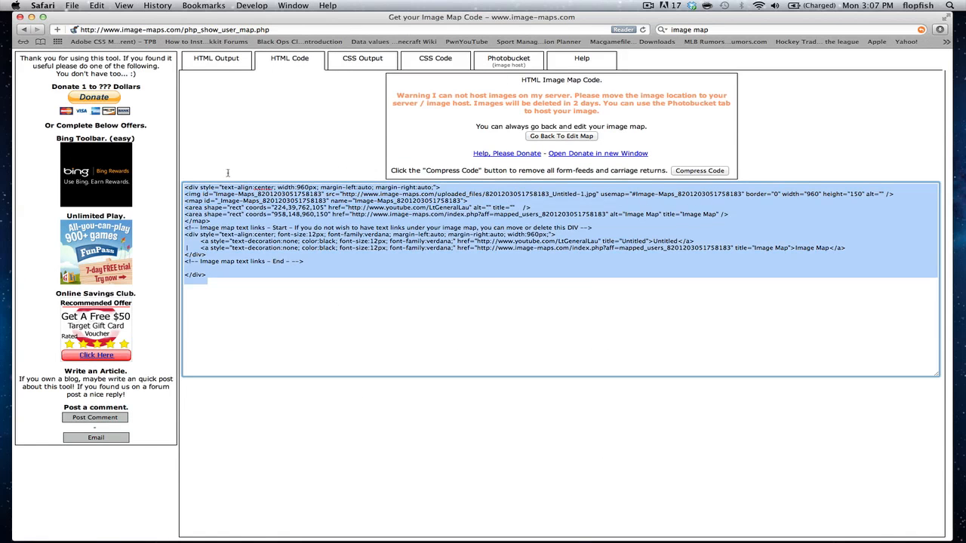
pyautogui.click(217, 57)
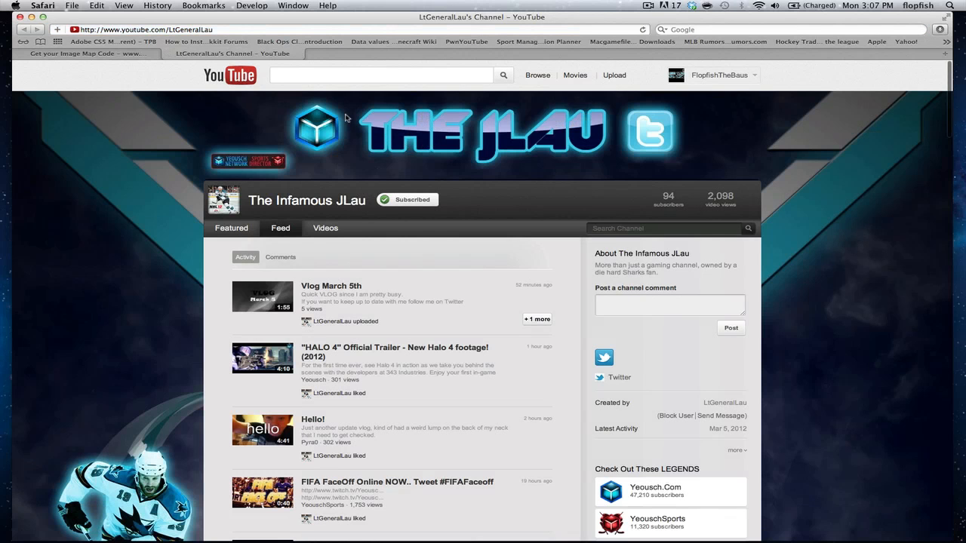
# Scroll through the linked YouTube channel page from top to bottom and back.
pyautogui.scroll(-3)
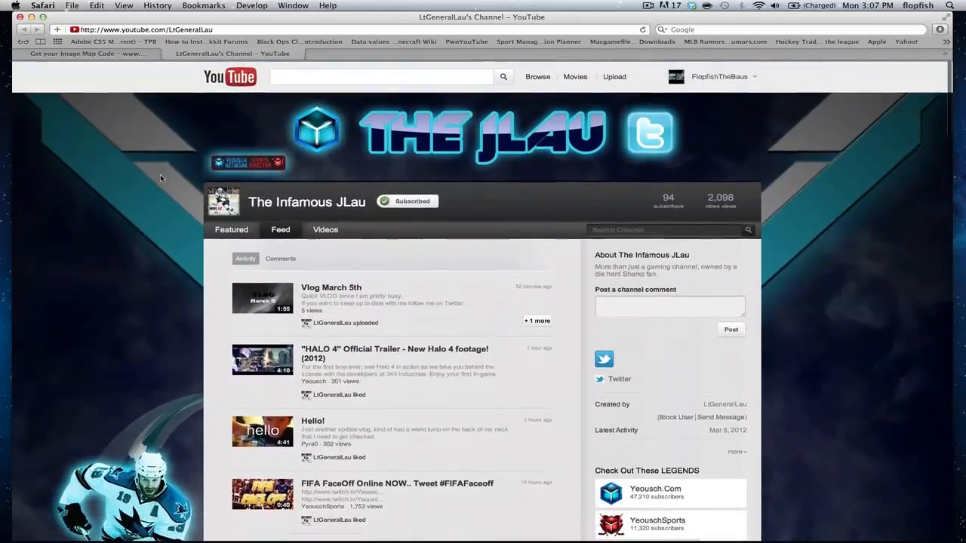
pyautogui.scroll(-3)
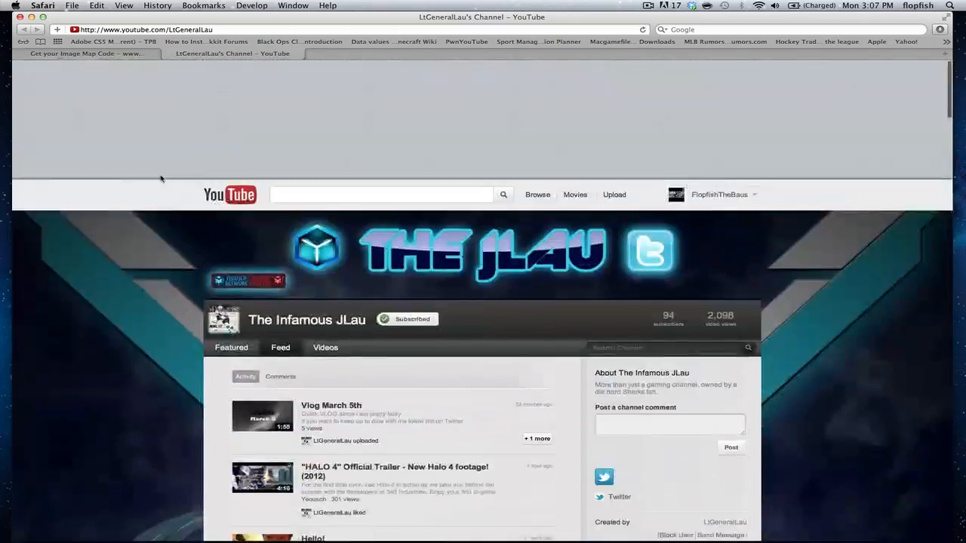
pyautogui.scroll(-3)
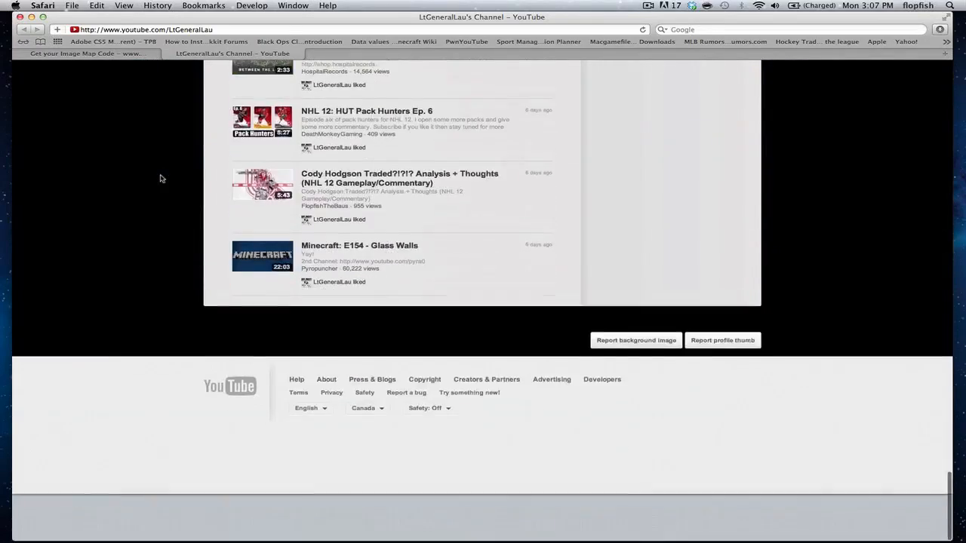
pyautogui.scroll(3)
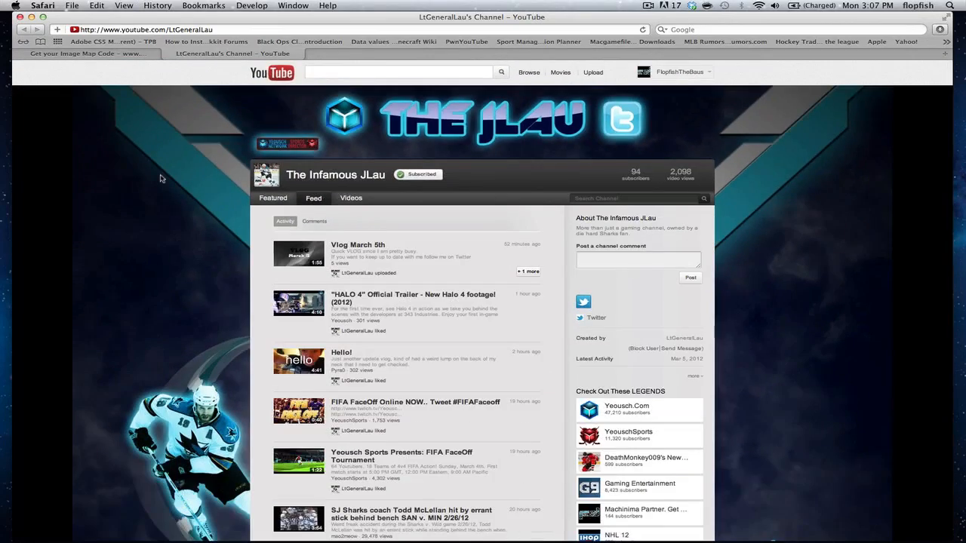
pyautogui.scroll(-3)
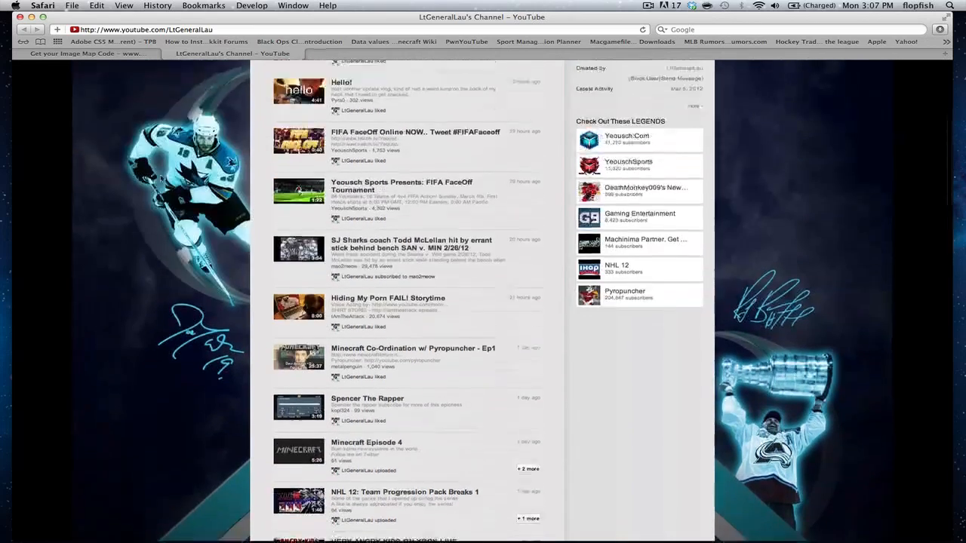
pyautogui.scroll(3)
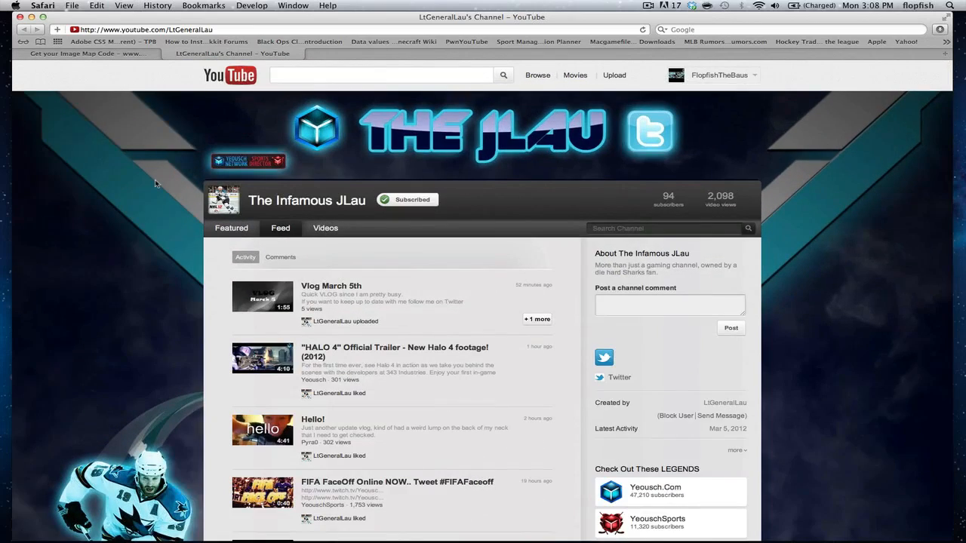
pyautogui.scroll(-3)
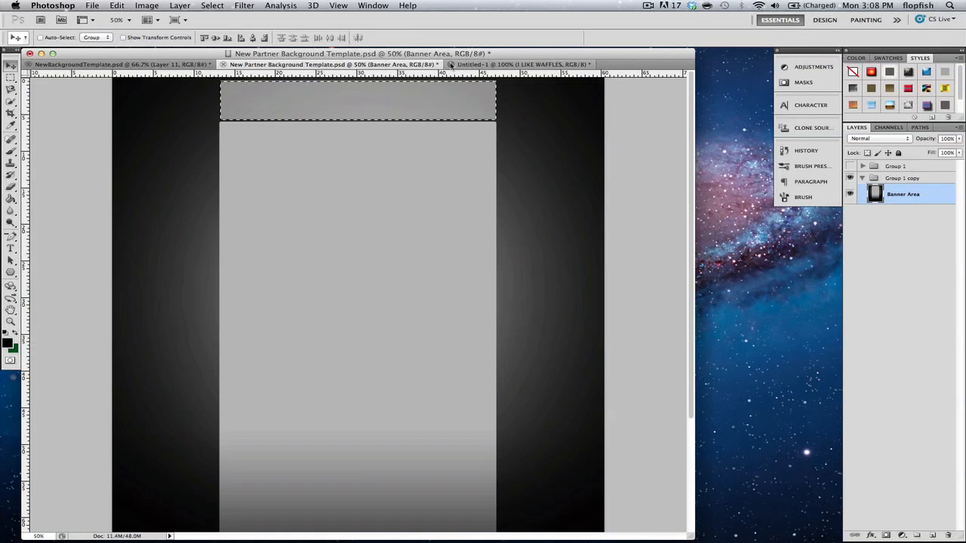
pyautogui.click(450, 63)
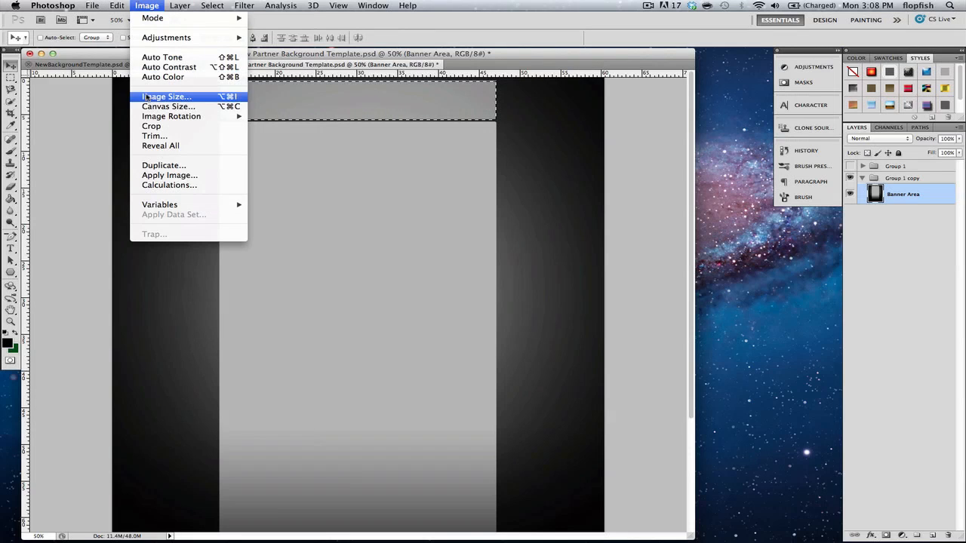
pyautogui.click(169, 105)
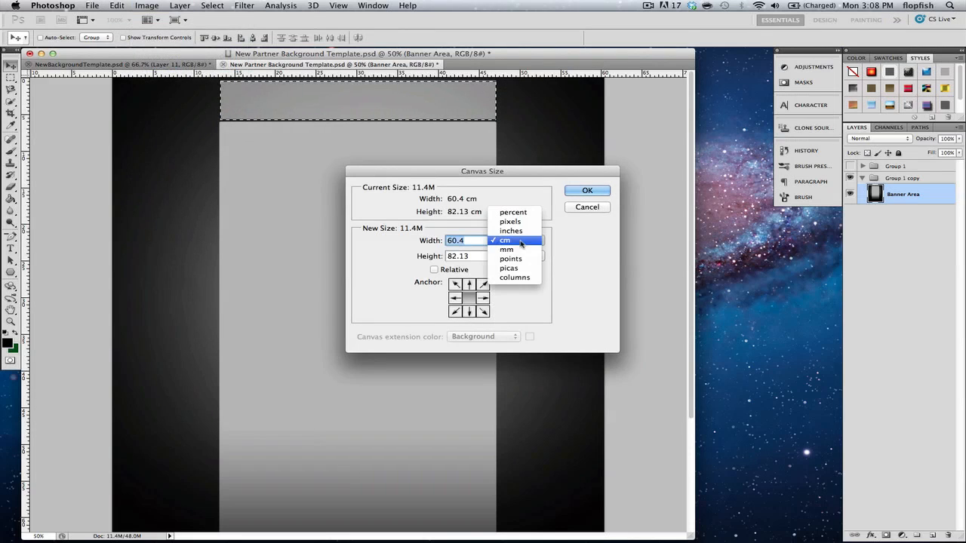
pyautogui.click(510, 220)
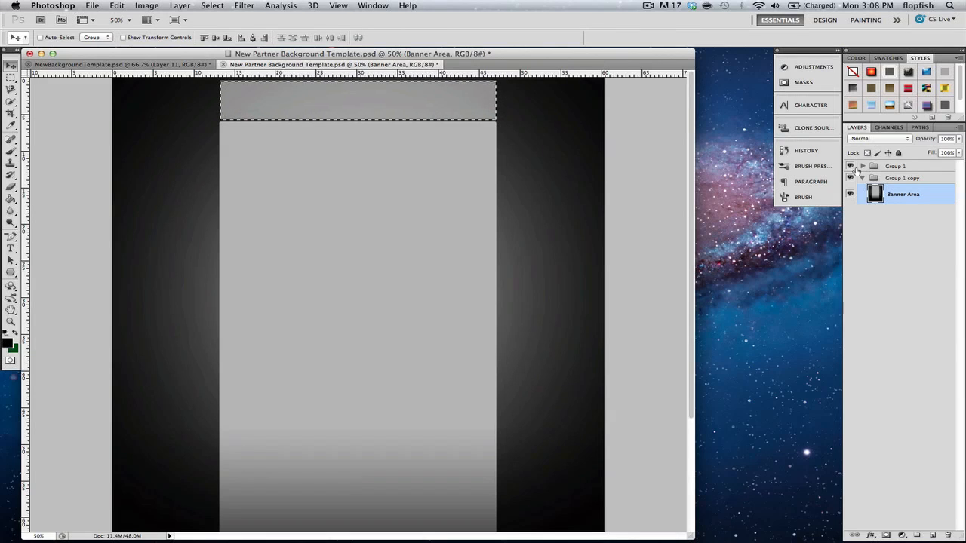
# Expand Group 1, then the Machinima group and its first subgroup to reveal the text layers.
pyautogui.click(903, 178)
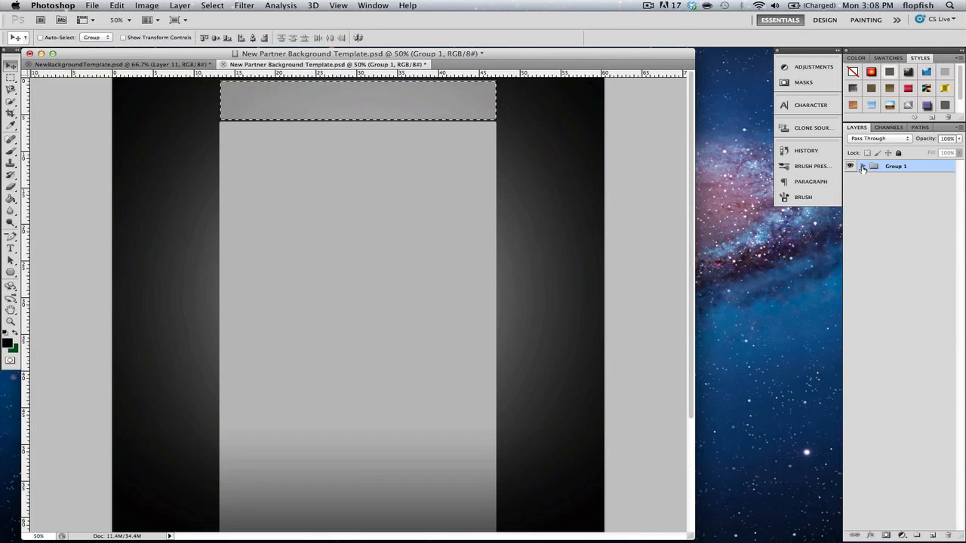
pyautogui.click(861, 166)
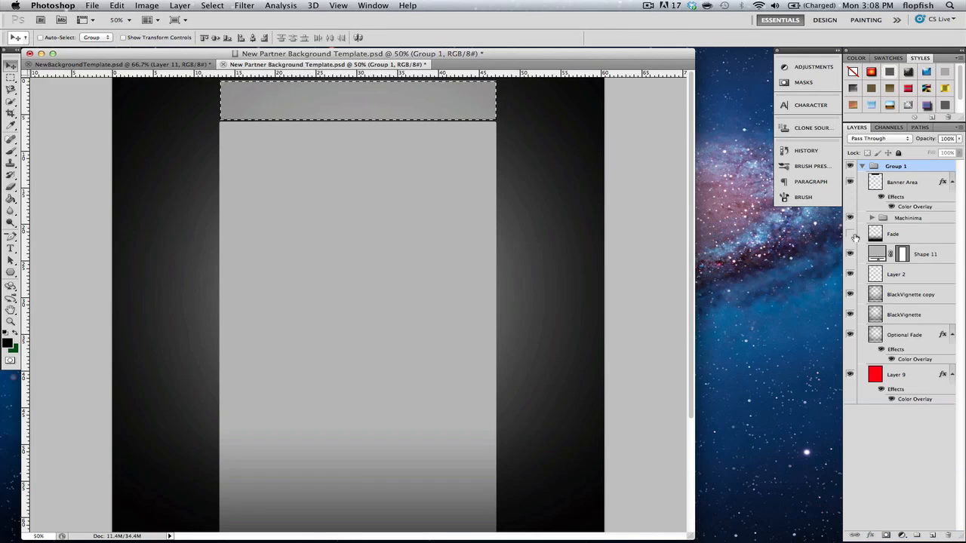
pyautogui.click(908, 218)
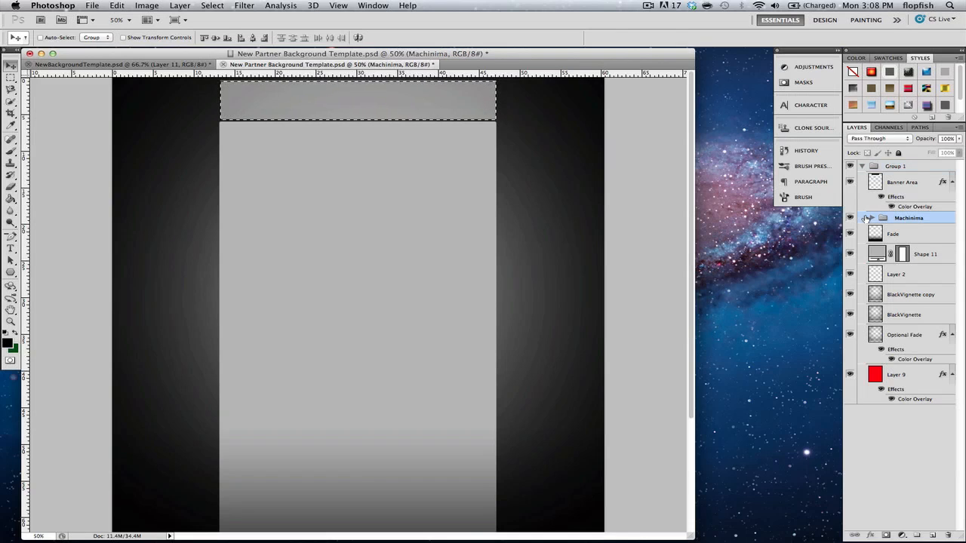
pyautogui.click(869, 217)
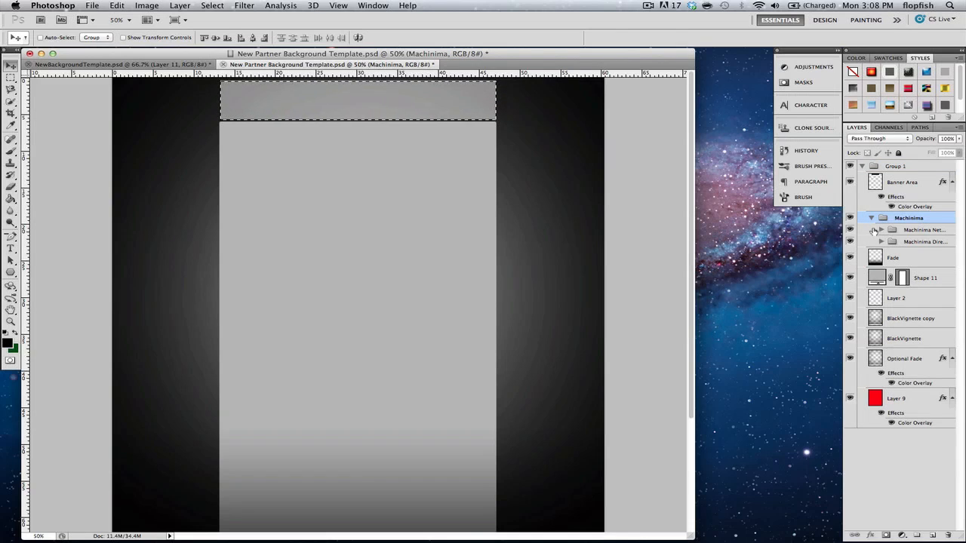
pyautogui.click(882, 229)
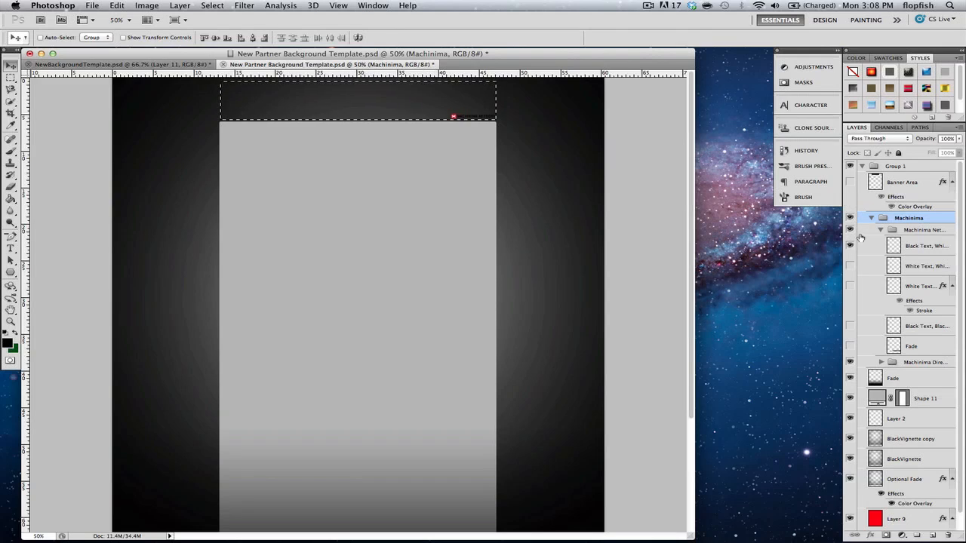
# Inspect the Machinima layers, then collapse the subgroup and the Machinima group again.
pyautogui.click(851, 230)
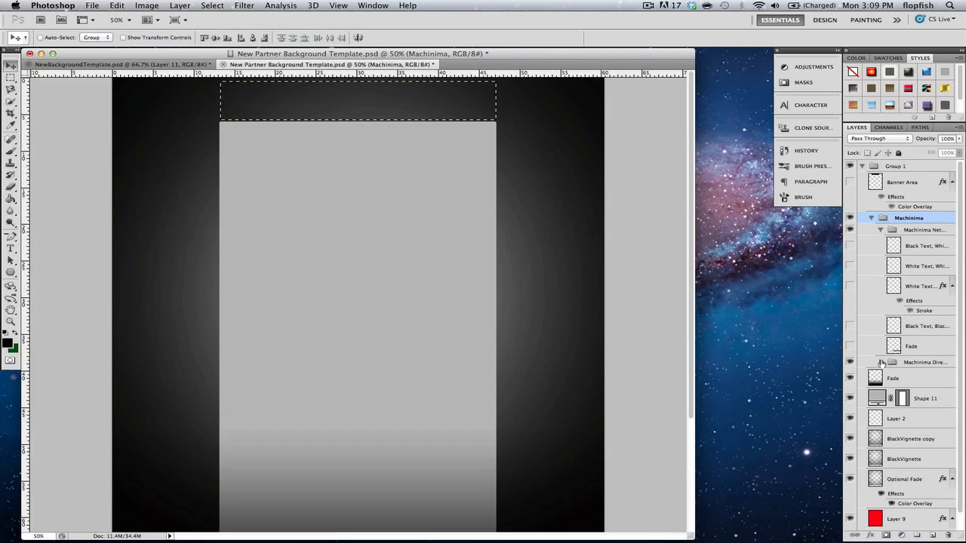
pyautogui.click(880, 363)
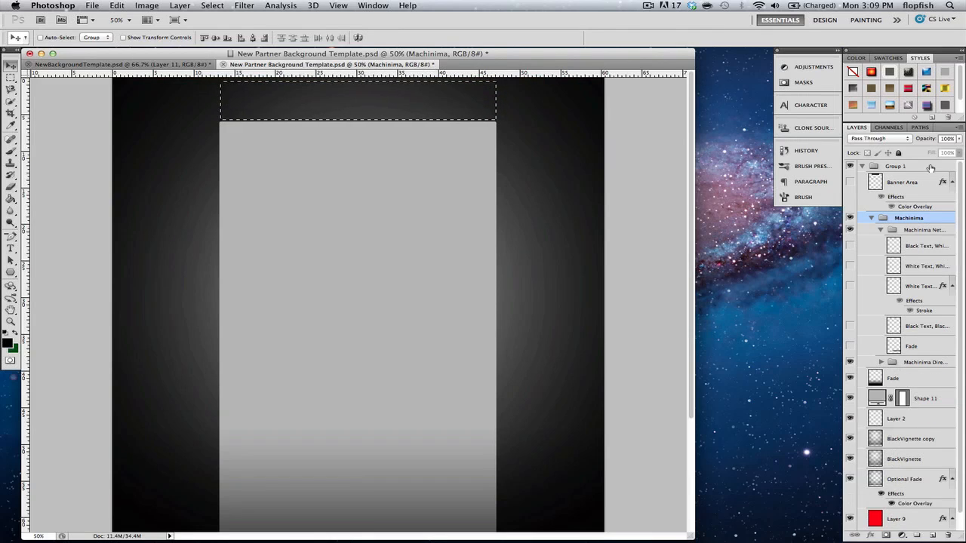
pyautogui.click(871, 218)
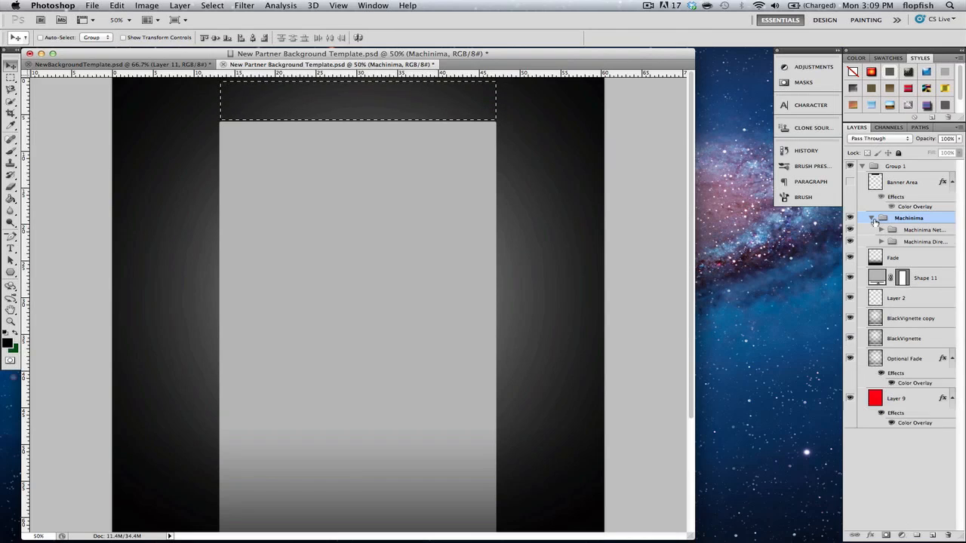
pyautogui.click(872, 217)
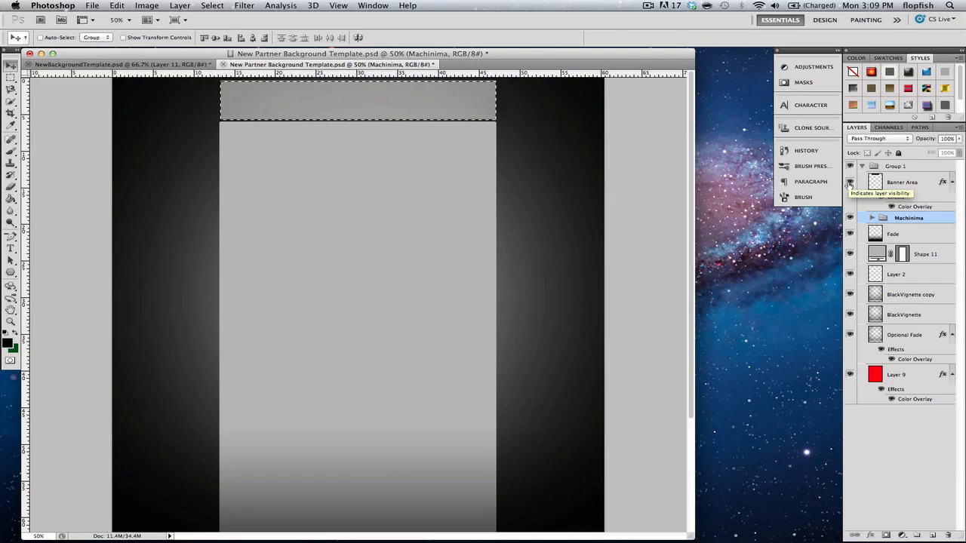
# Switch to the Rectangular Marquee Tool, clearing the banner strip selection.
pyautogui.click(851, 182)
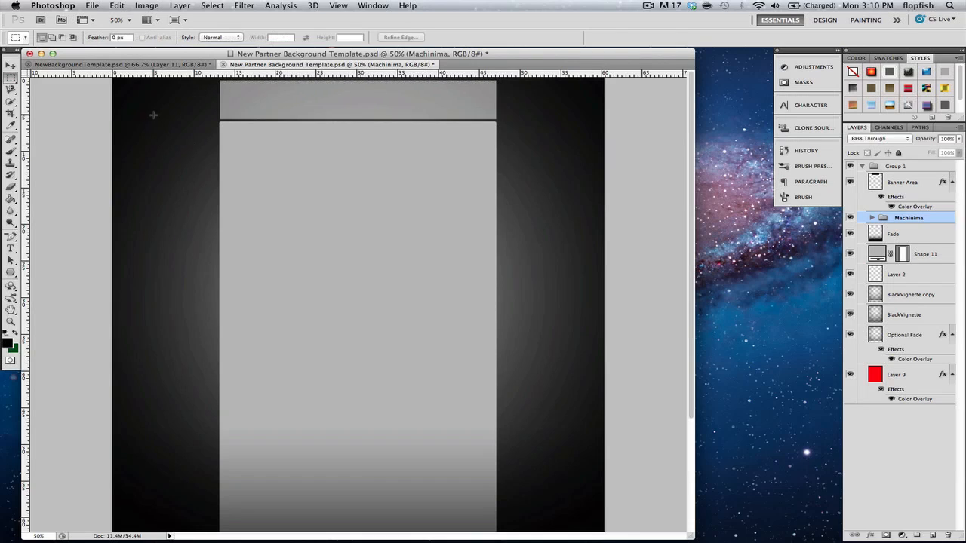
pyautogui.moveTo(260, 100)
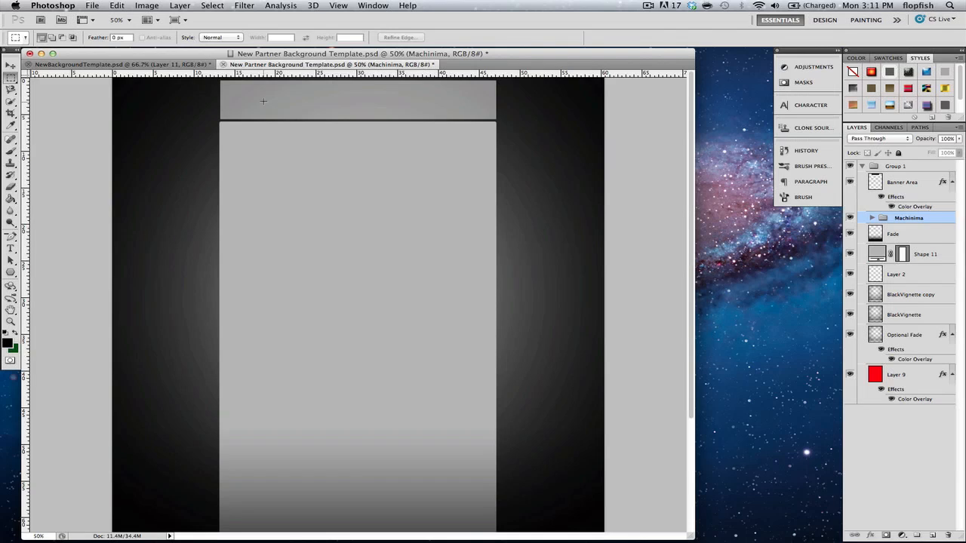
pyautogui.moveTo(265, 103)
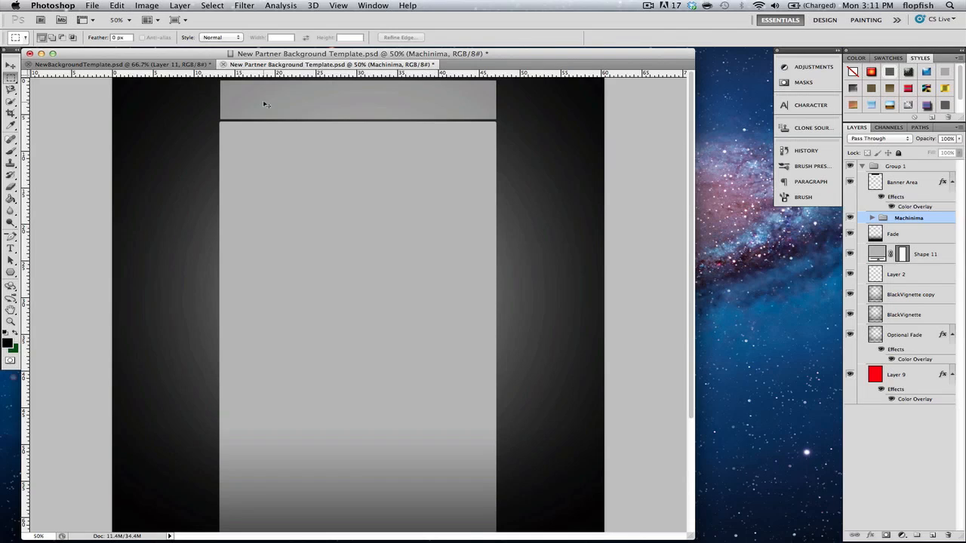